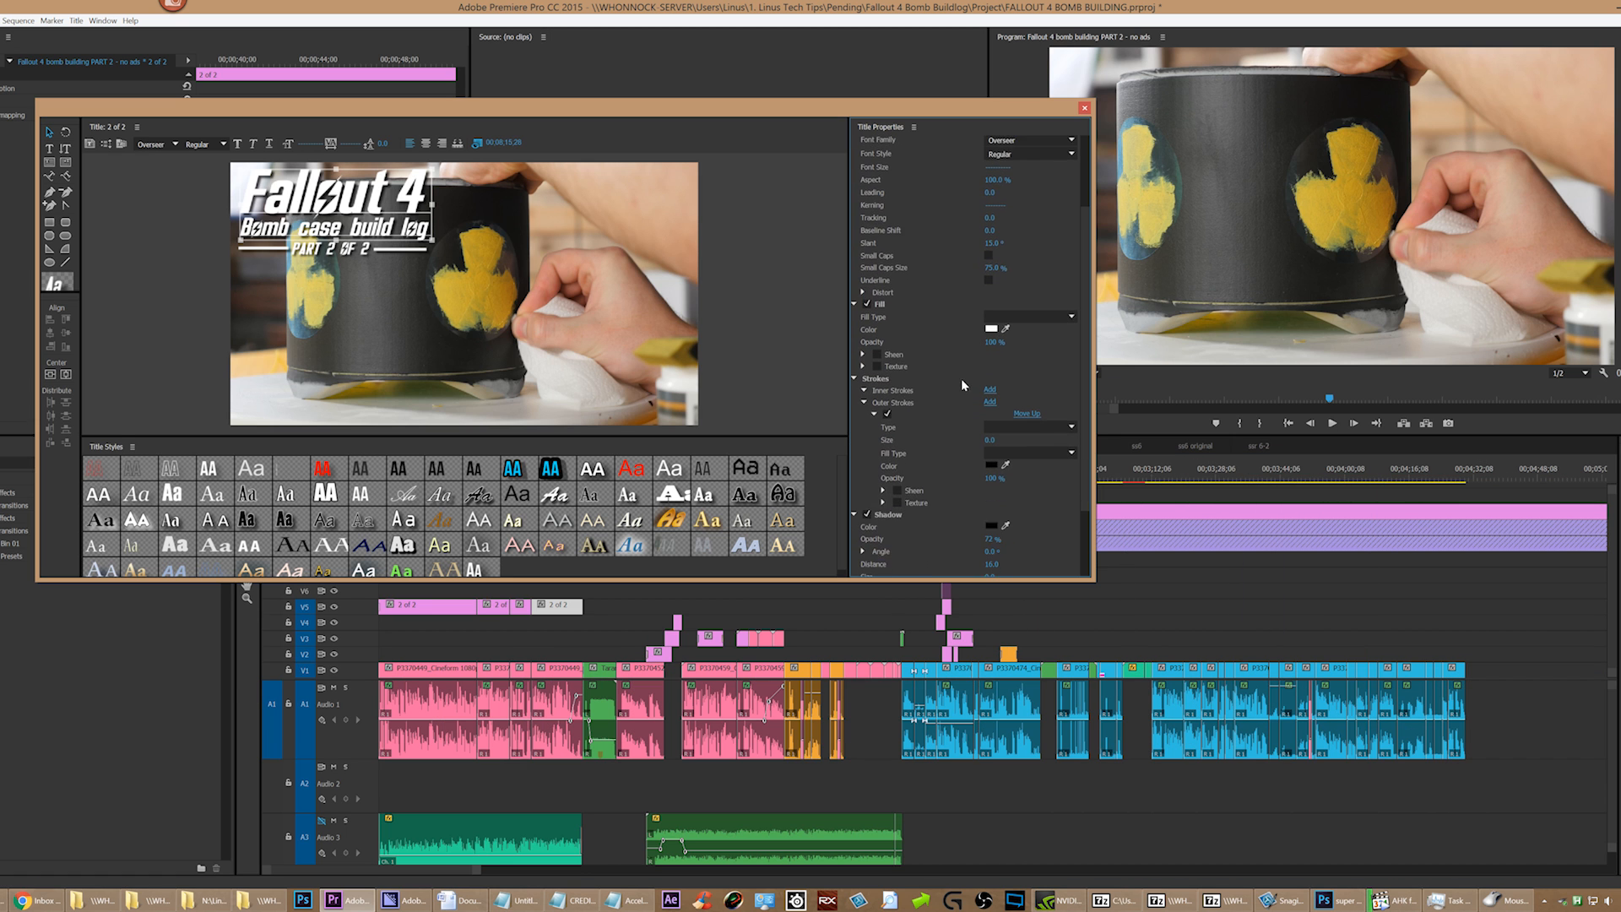
- Scroll the current window and bring up Mouse Properties
{"action": "scroll", "scroll_direction": "down", "scroll_amount": 3}
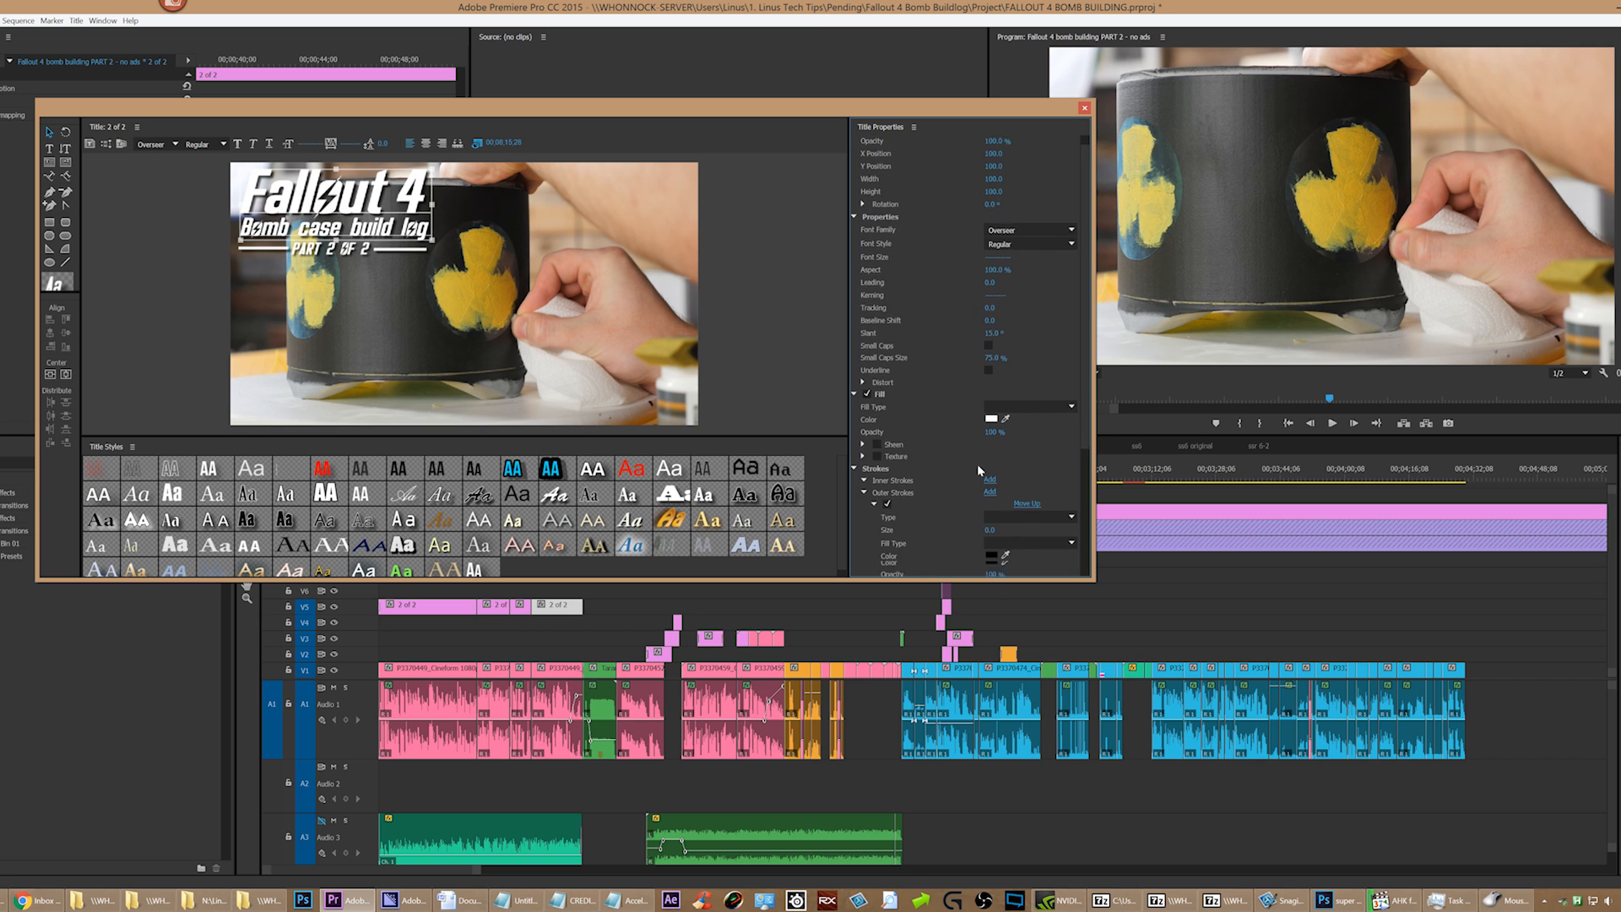
{"action": "scroll", "scroll_direction": "down", "scroll_amount": 3}
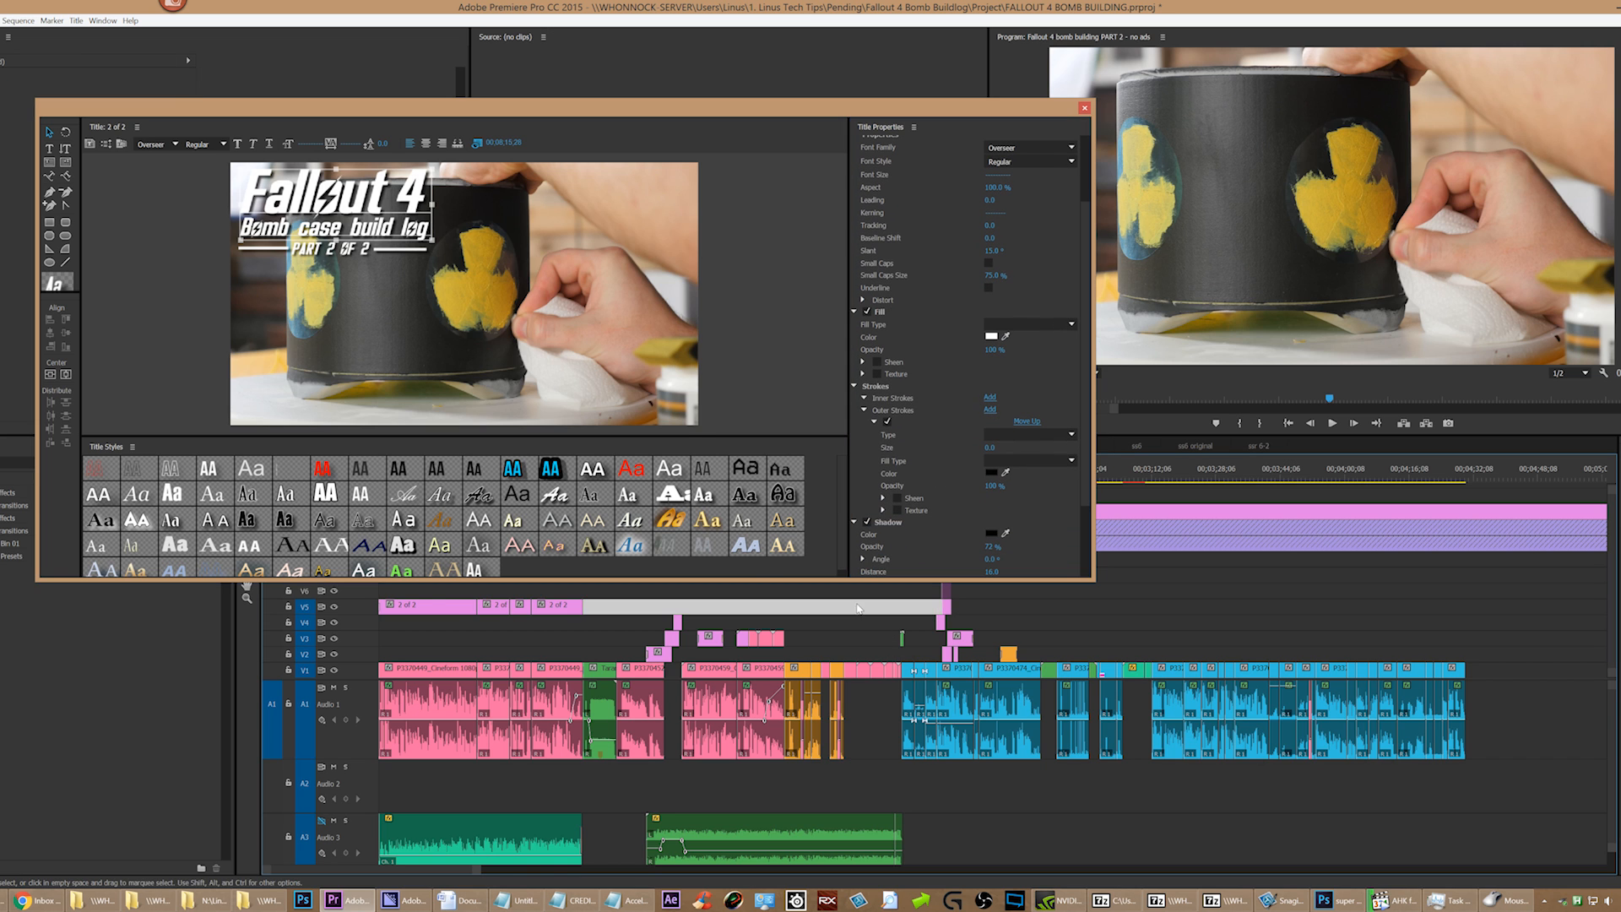
{"action": "left_click", "coordinate": [1084, 108]}
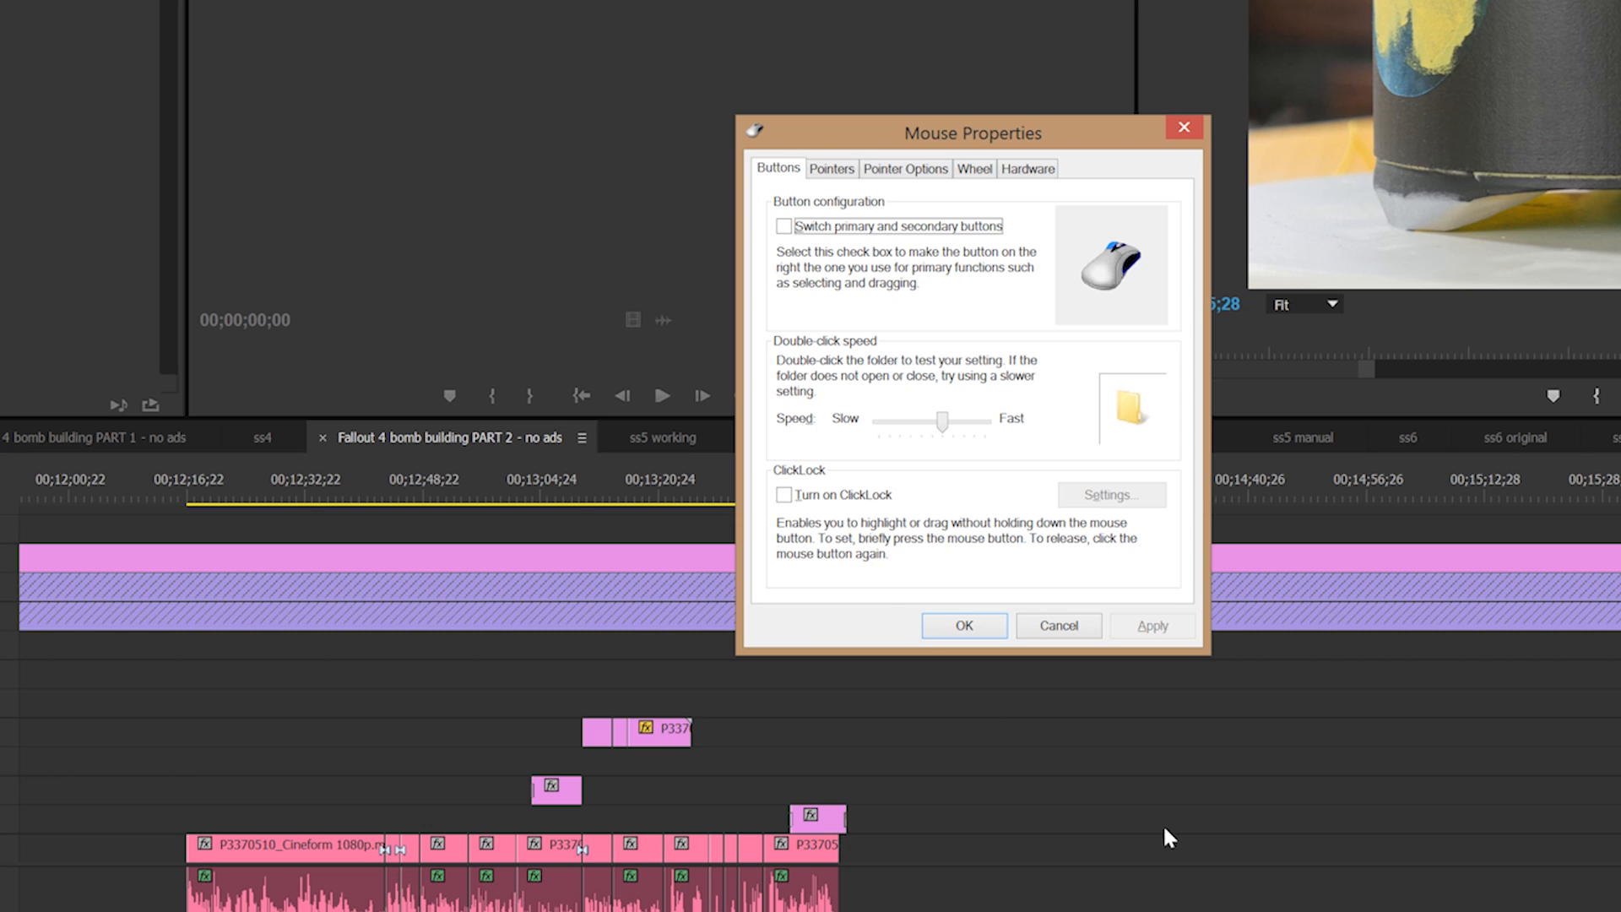
- Set wheel vertical scrolling to 20 lines per notch and apply the change
{"action": "left_click", "coordinate": [974, 167]}
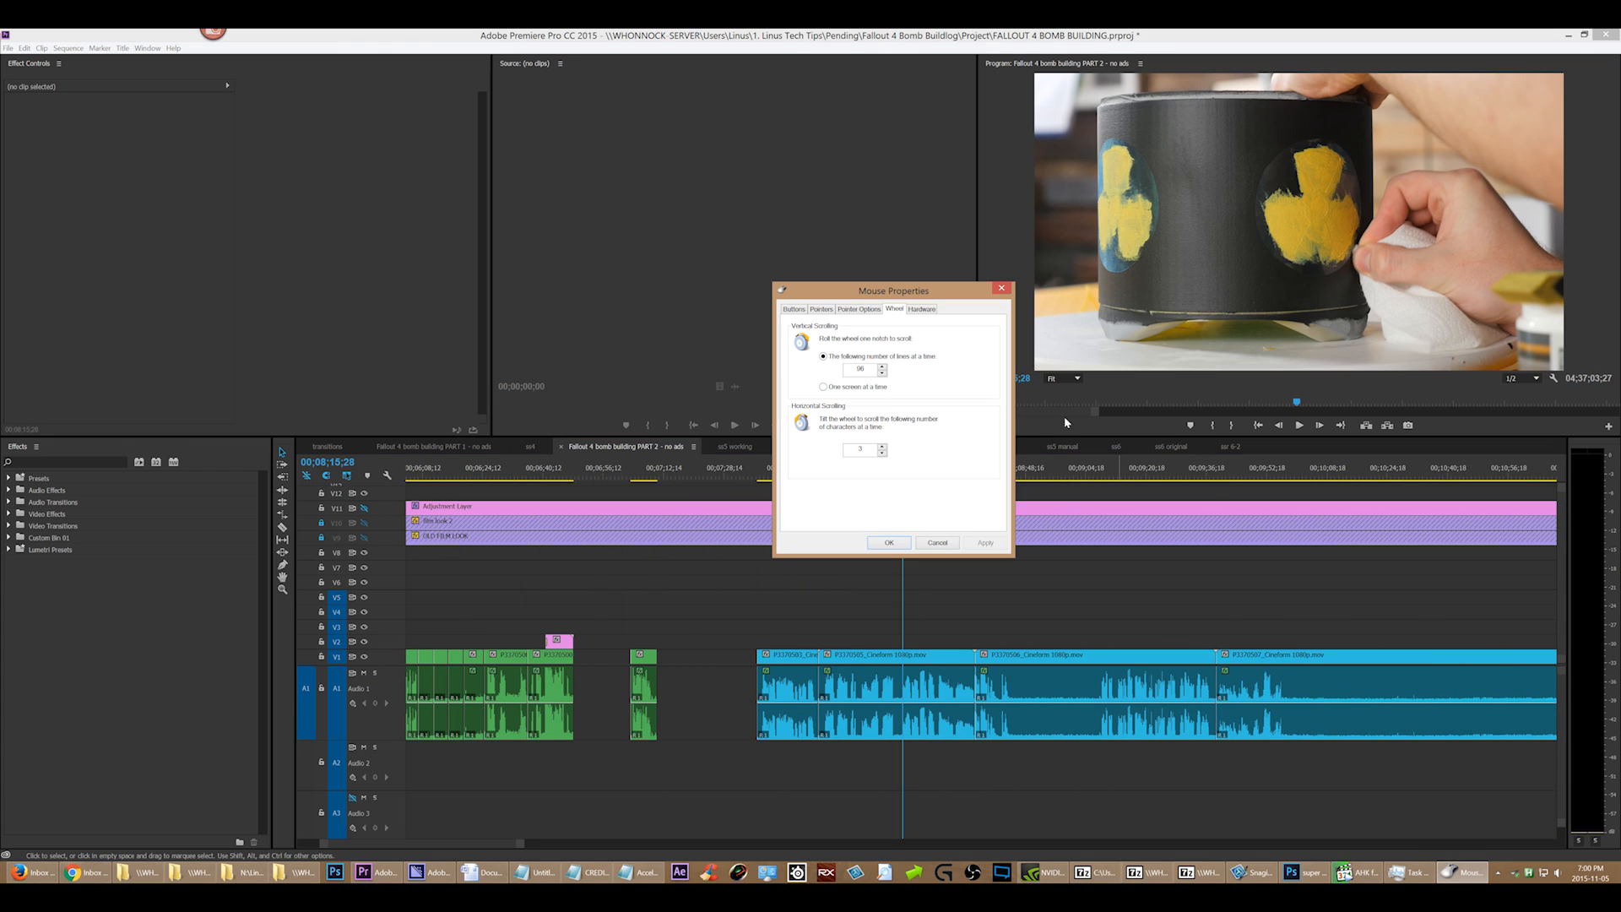
{"action": "triple_click", "coordinate": [859, 369]}
{"action": "type", "text": "20"}
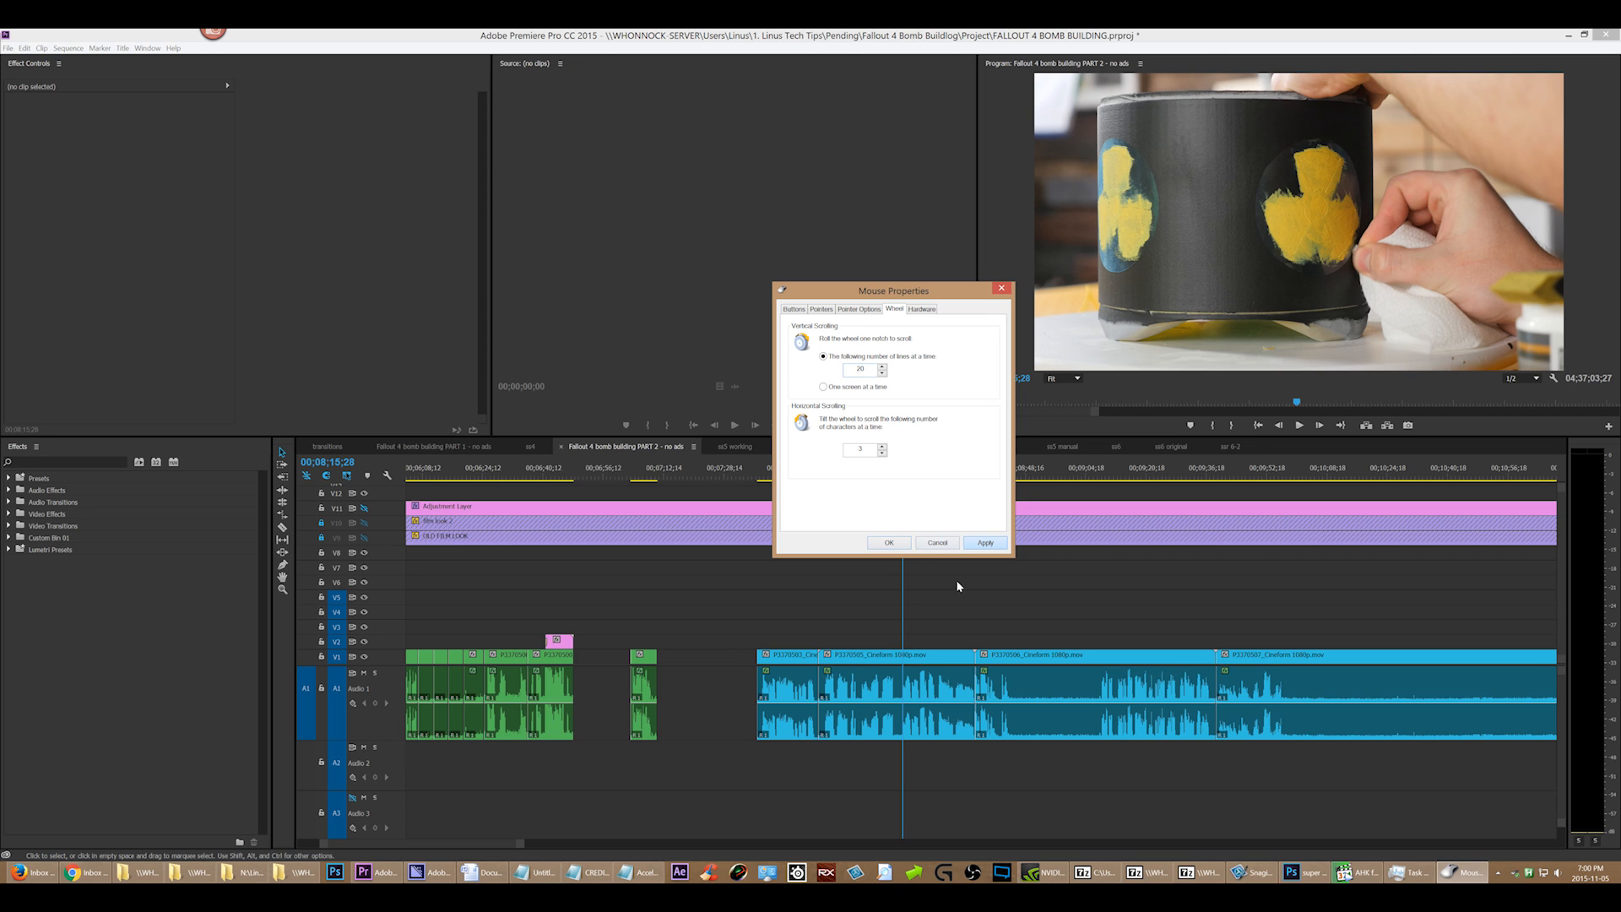
{"action": "left_click", "coordinate": [887, 542]}
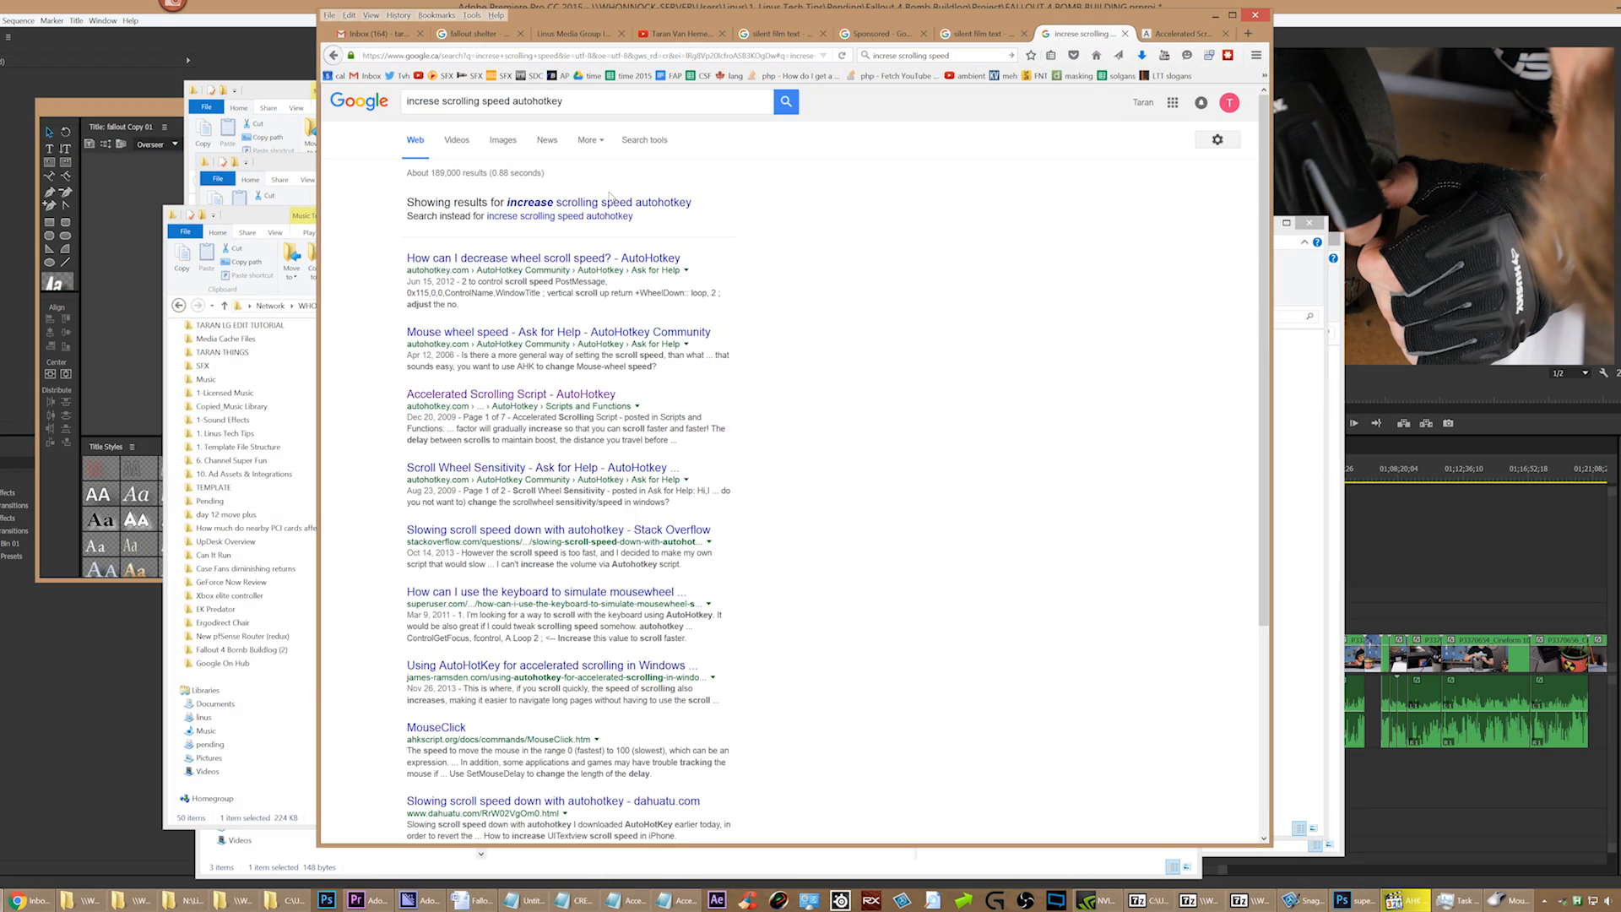
- Download Accelerated Scrolling 1.3.zip from the AutoHotkey forum post and confirm saving it
{"action": "left_click", "coordinate": [510, 393]}
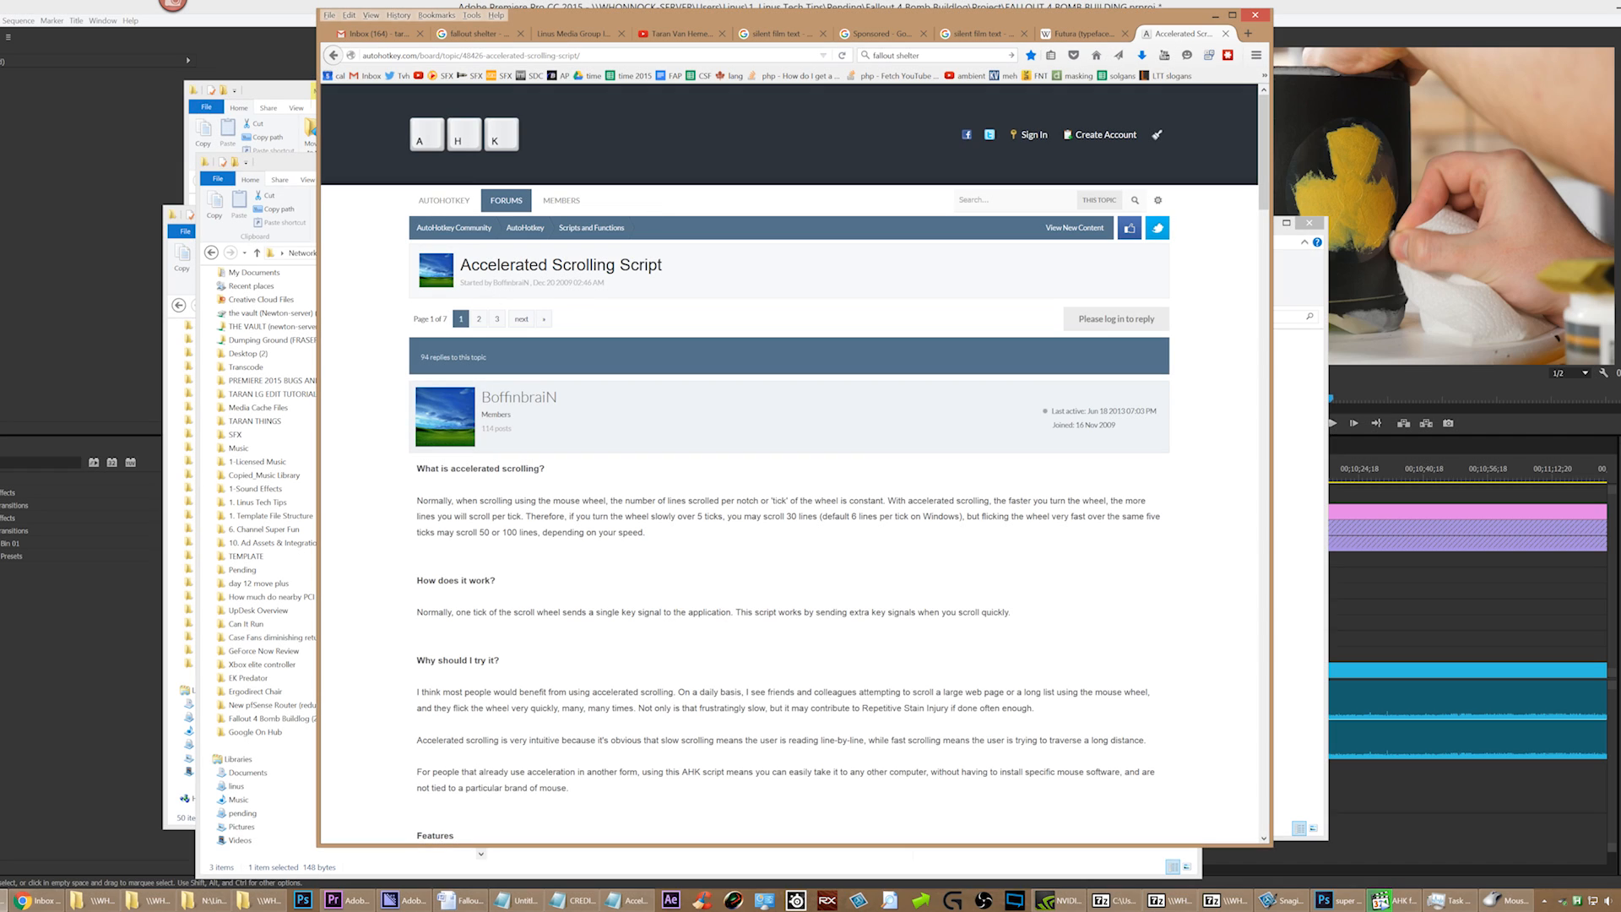
{"action": "mouse_move", "coordinate": [633, 434]}
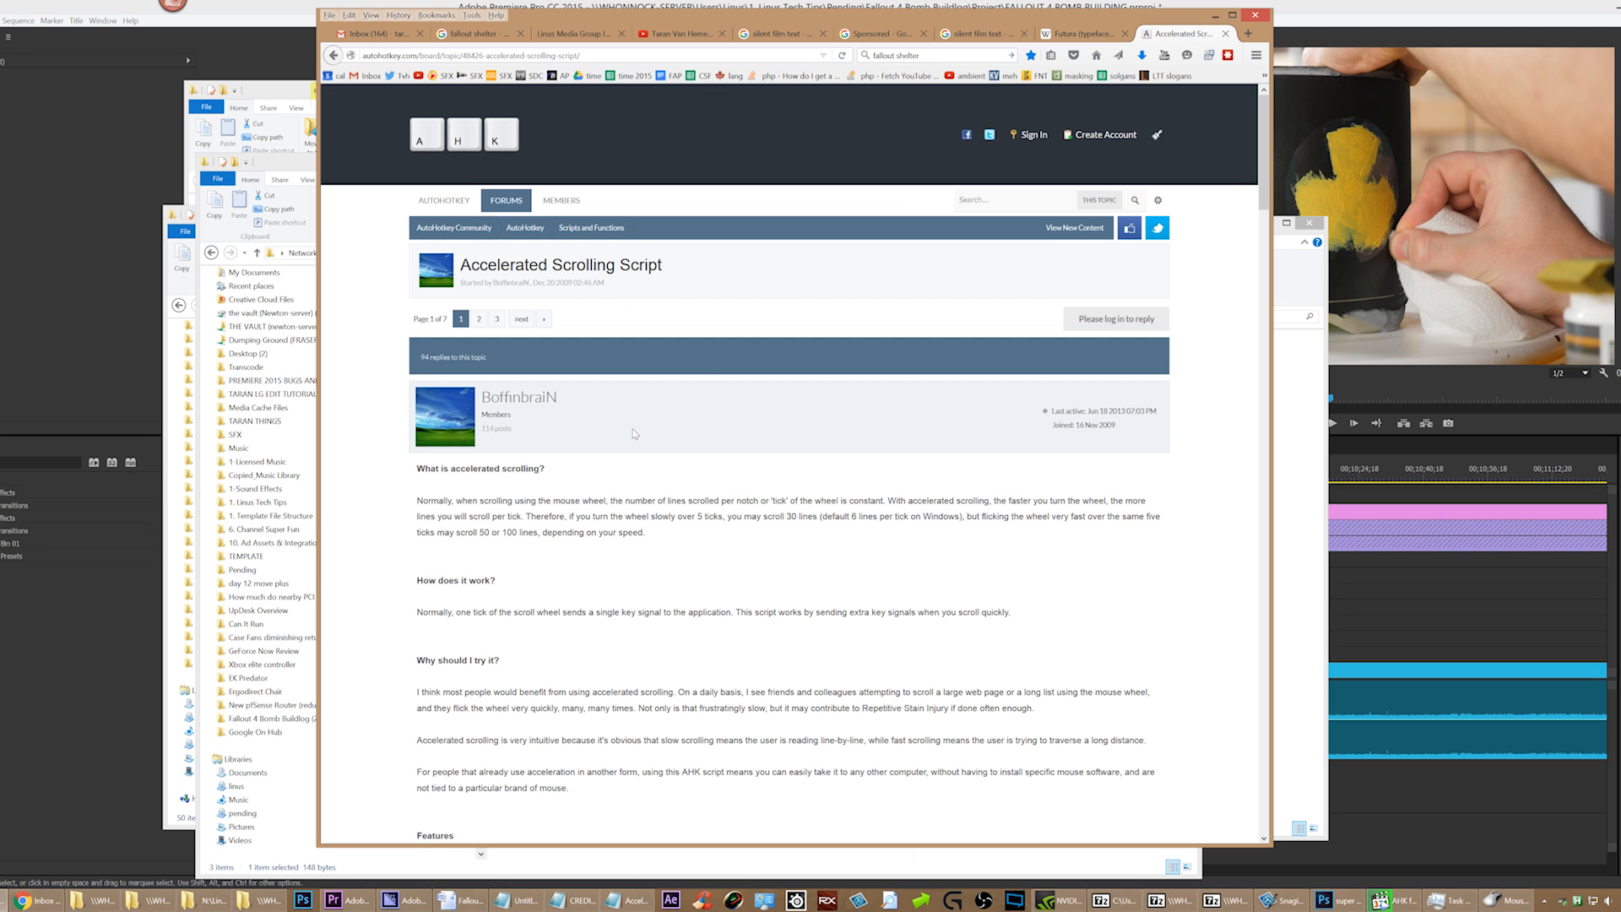
{"action": "mouse_move", "coordinate": [594, 402]}
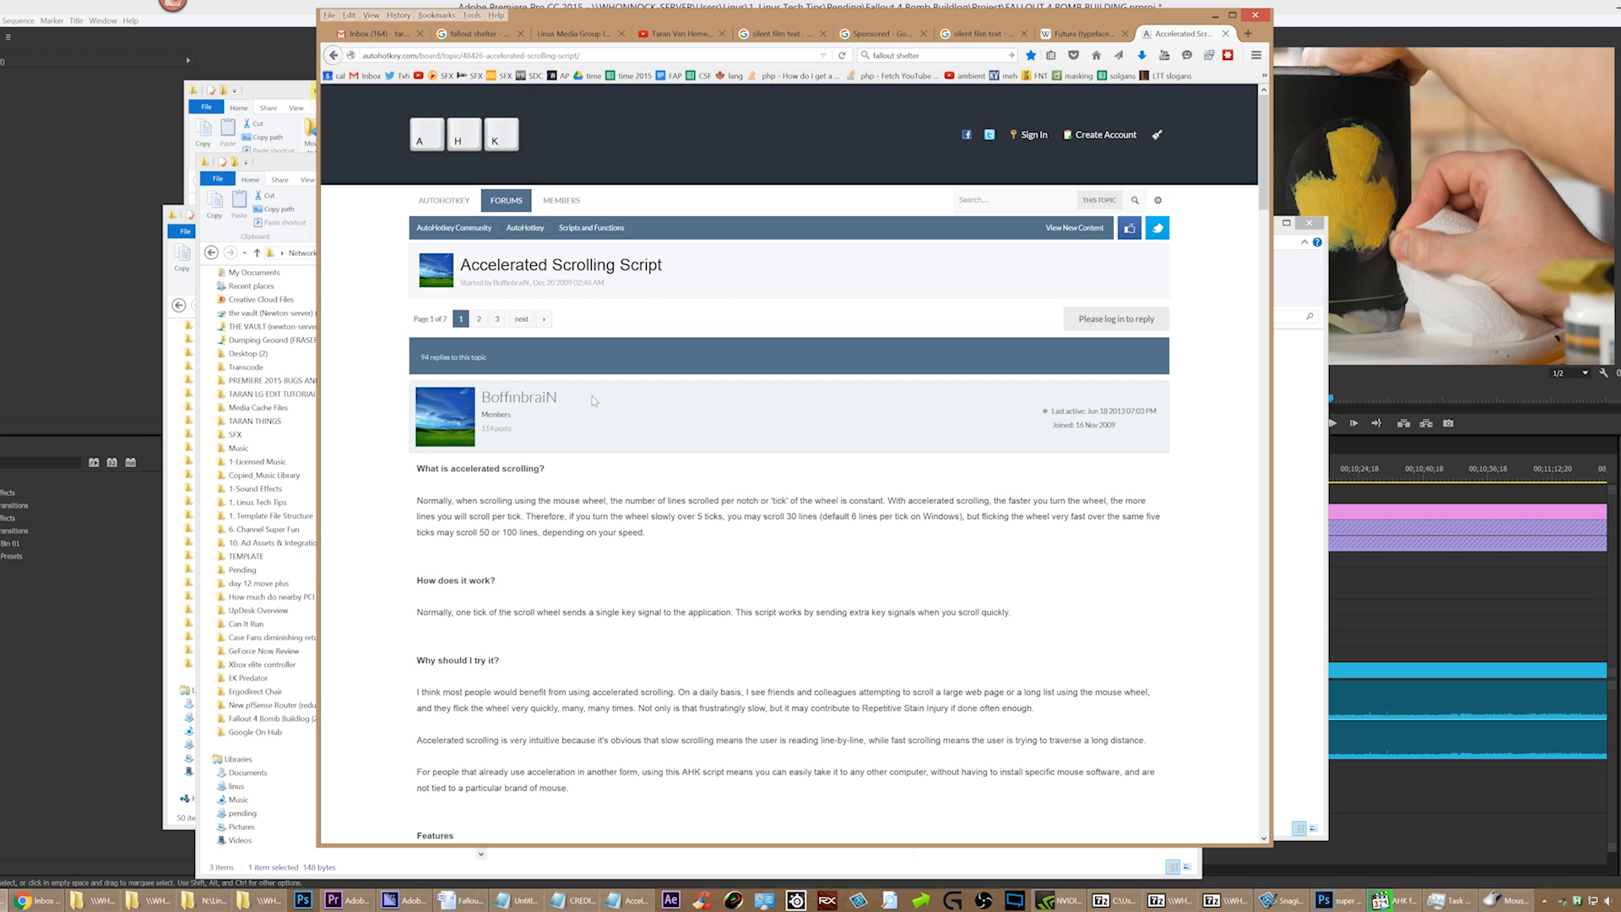
{"action": "scroll", "scroll_direction": "down", "scroll_amount": 3}
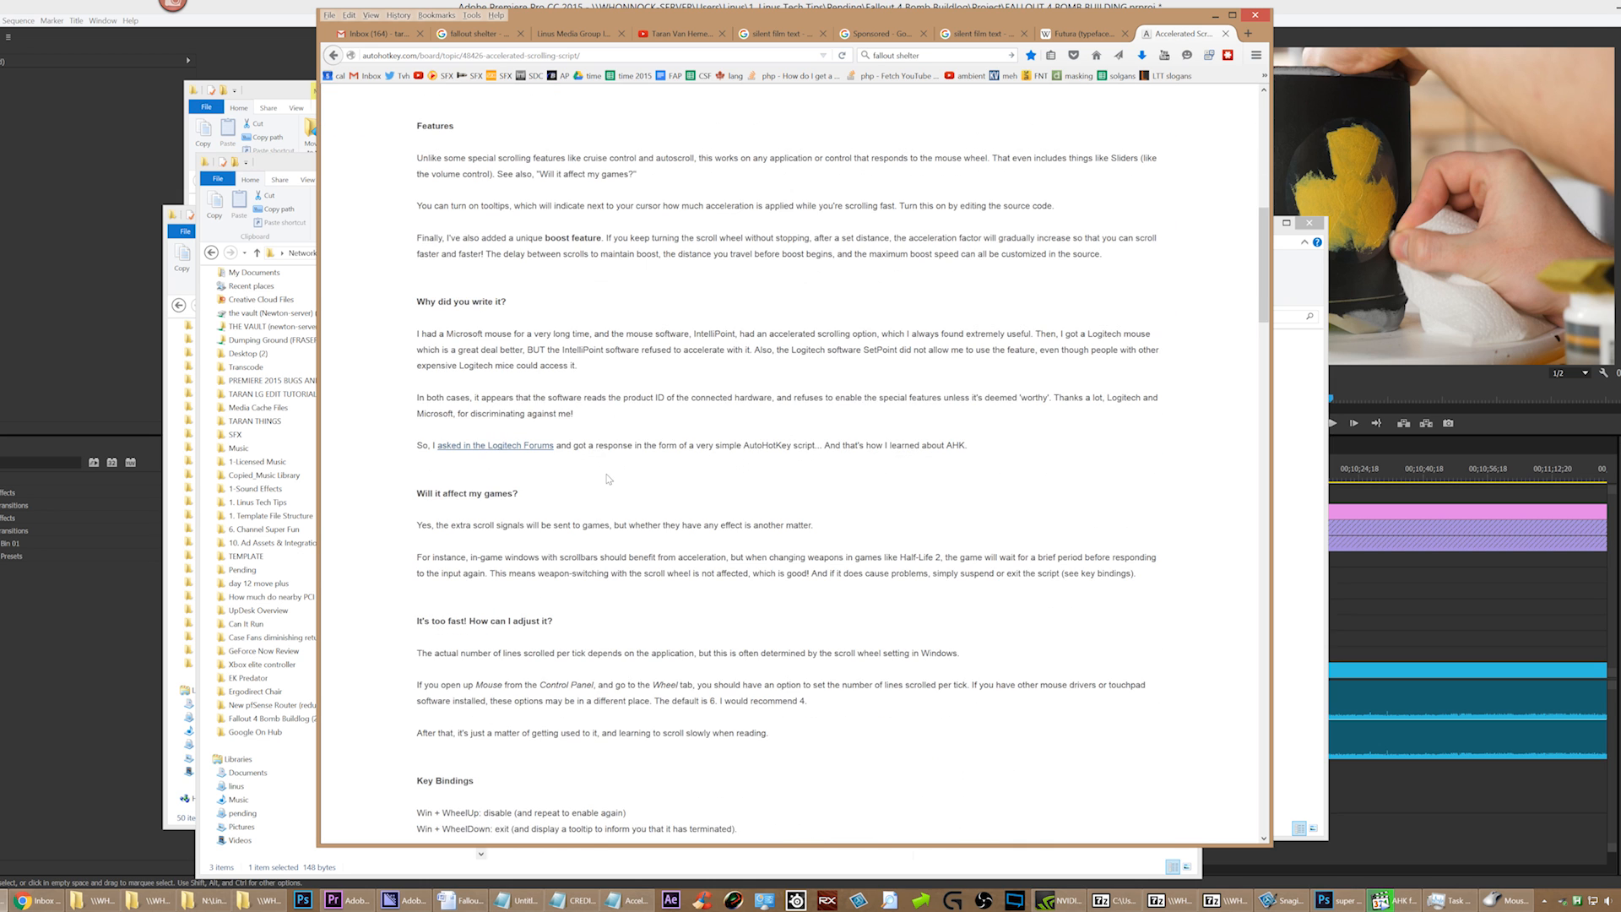
{"action": "scroll", "scroll_direction": "down", "scroll_amount": 3}
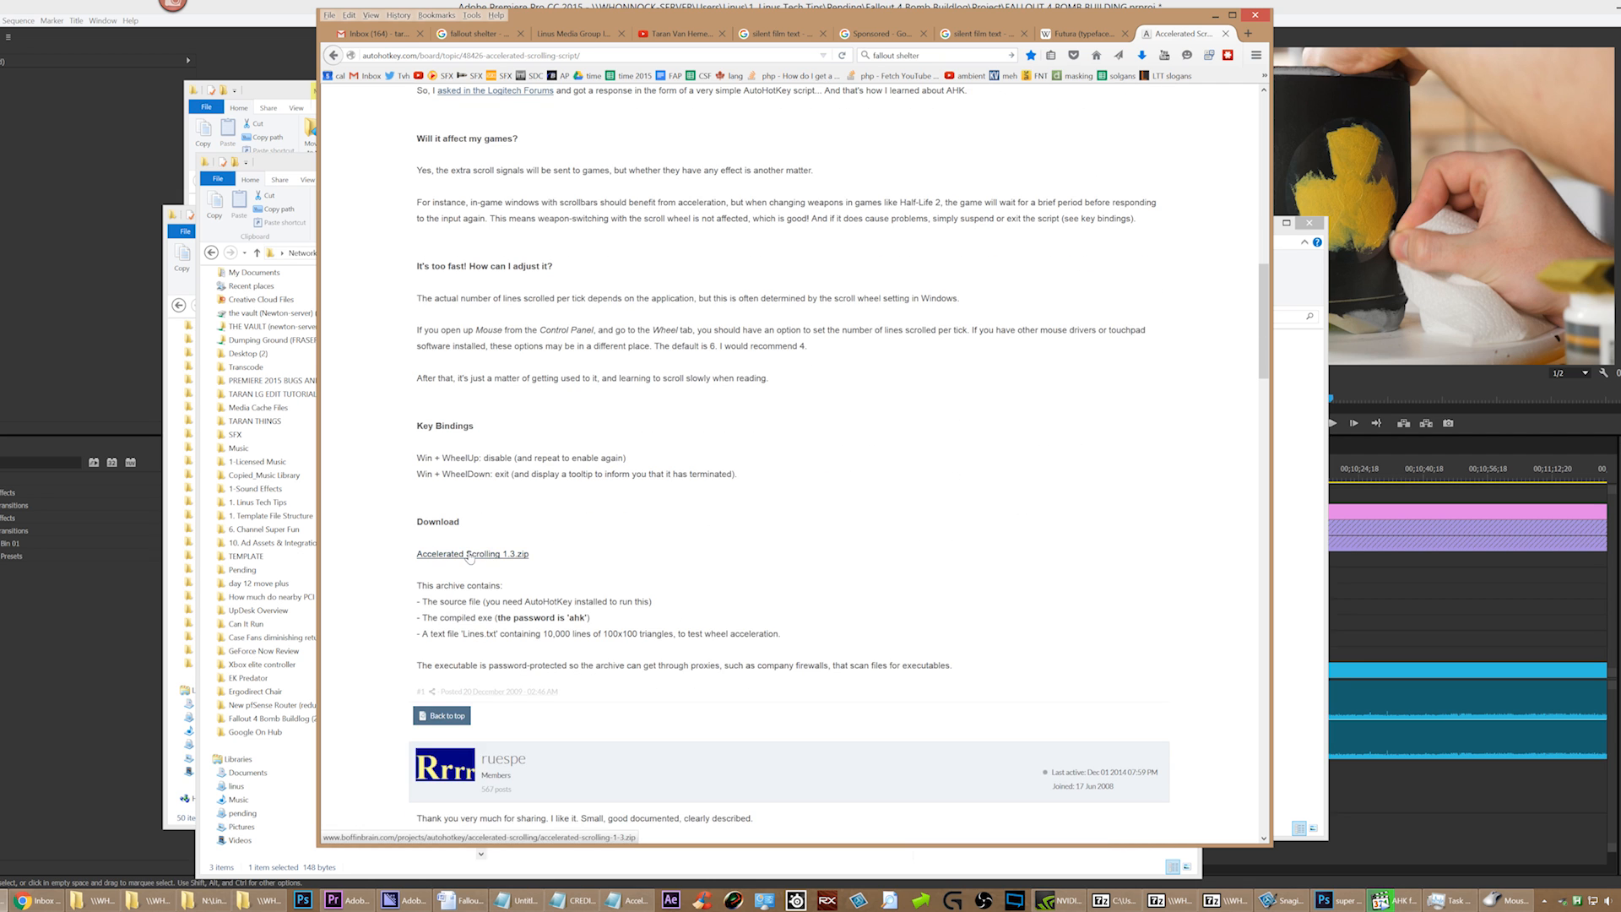
{"action": "left_click", "coordinate": [473, 554]}
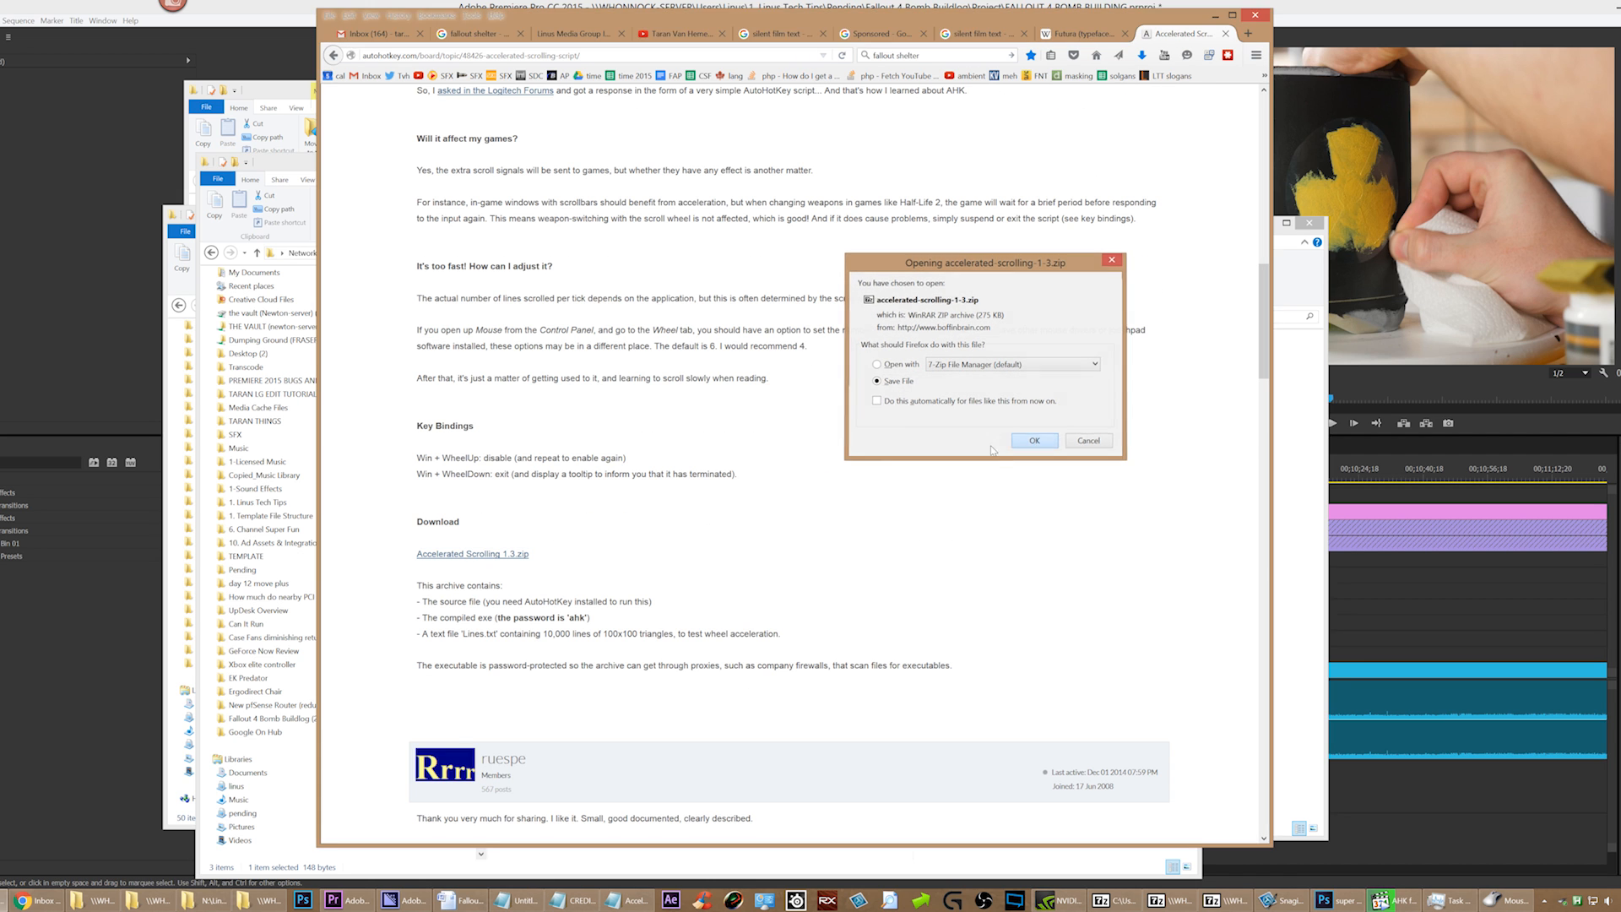
{"action": "left_click", "coordinate": [1032, 439]}
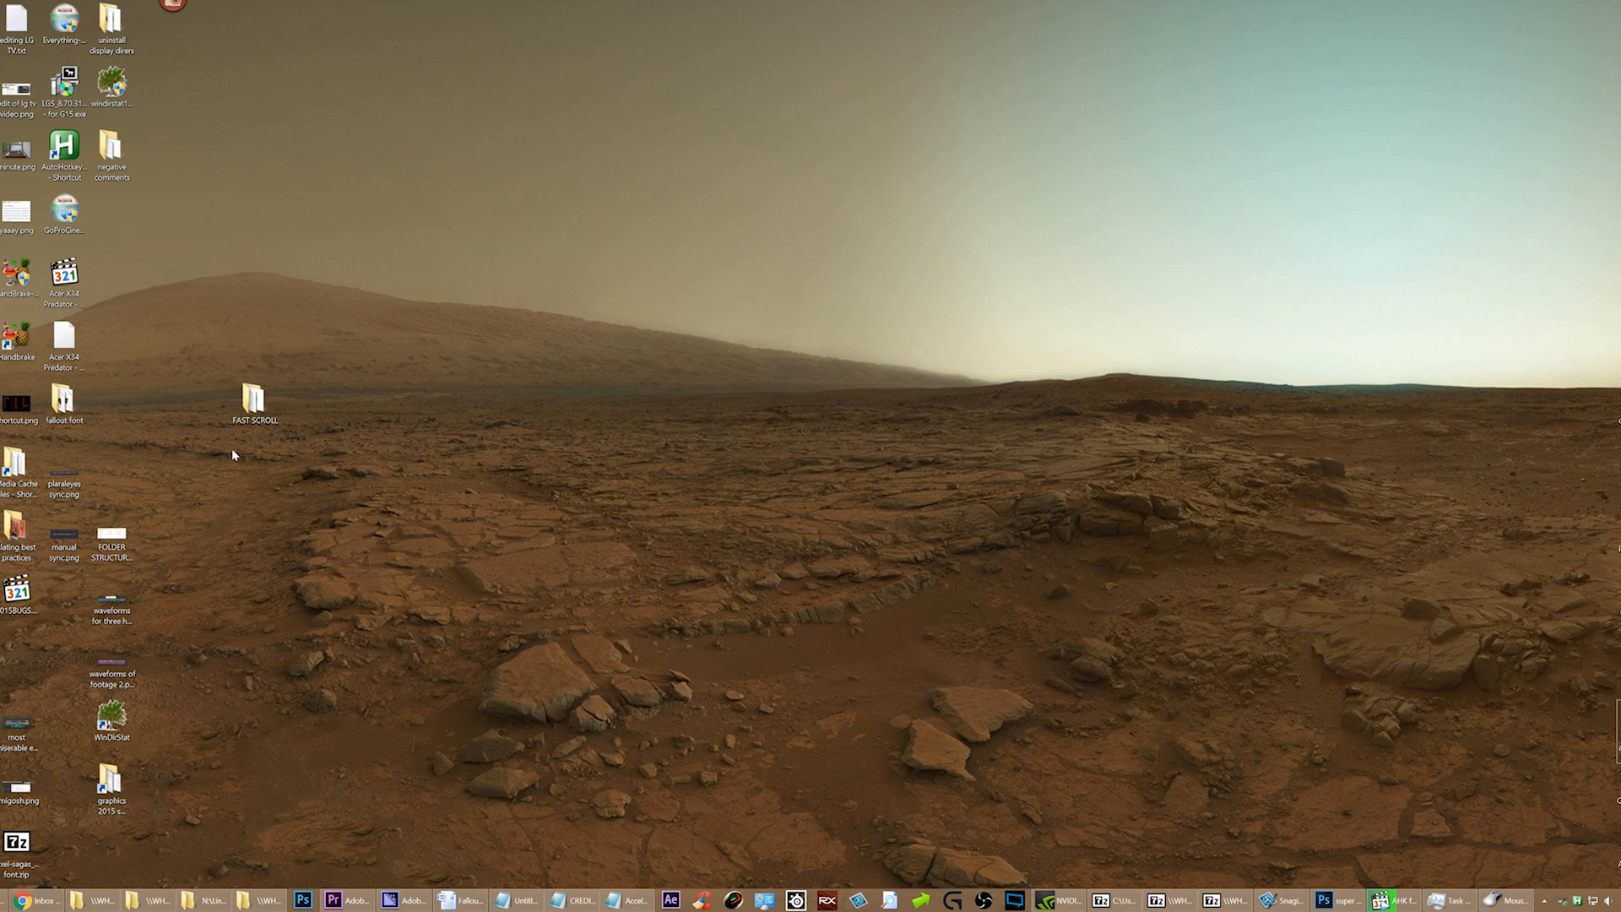
- Open Accelerated Scrolling 1.3.ahk from the FAST SCROLL folder for editing in Notepad
{"action": "double_click", "coordinate": [253, 395]}
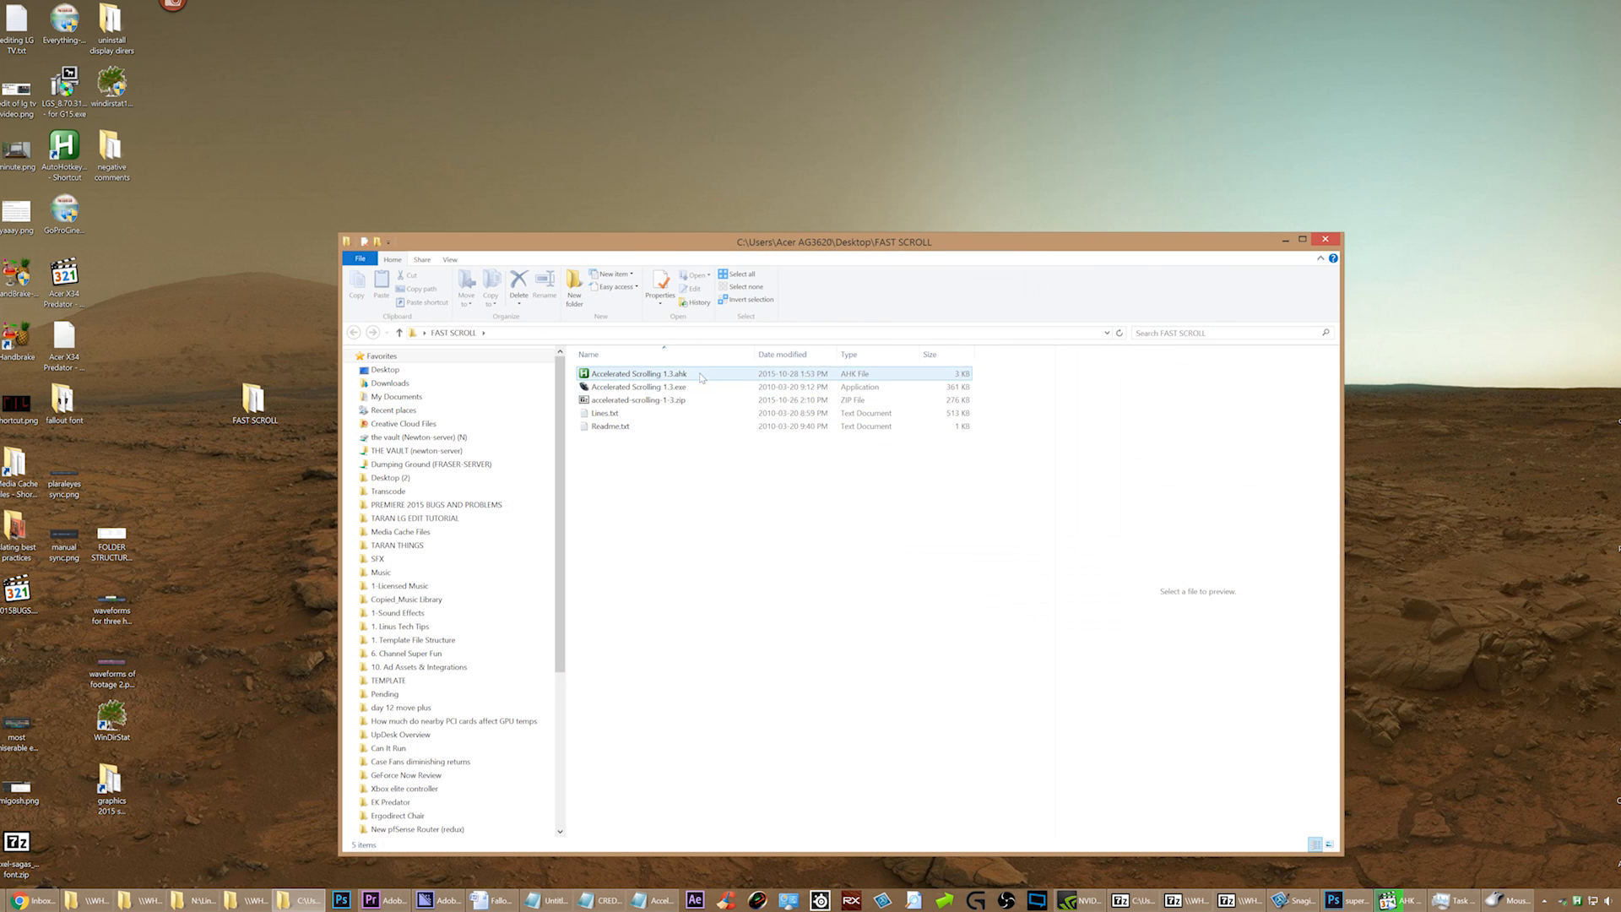
{"action": "right_click", "coordinate": [637, 373]}
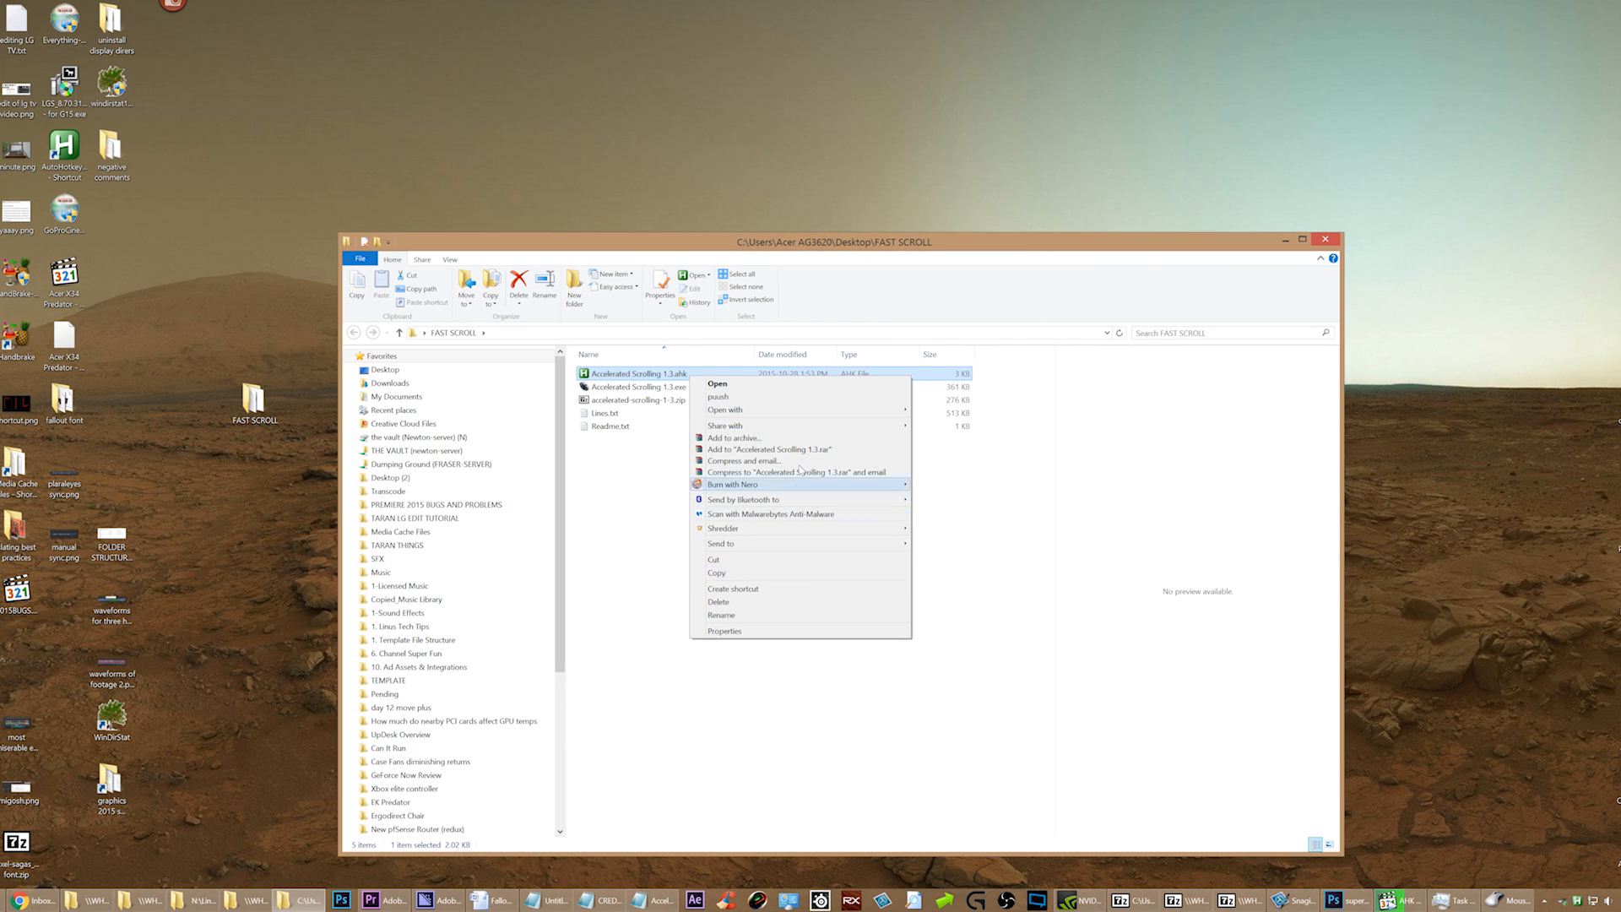
{"action": "left_click", "coordinate": [716, 383]}
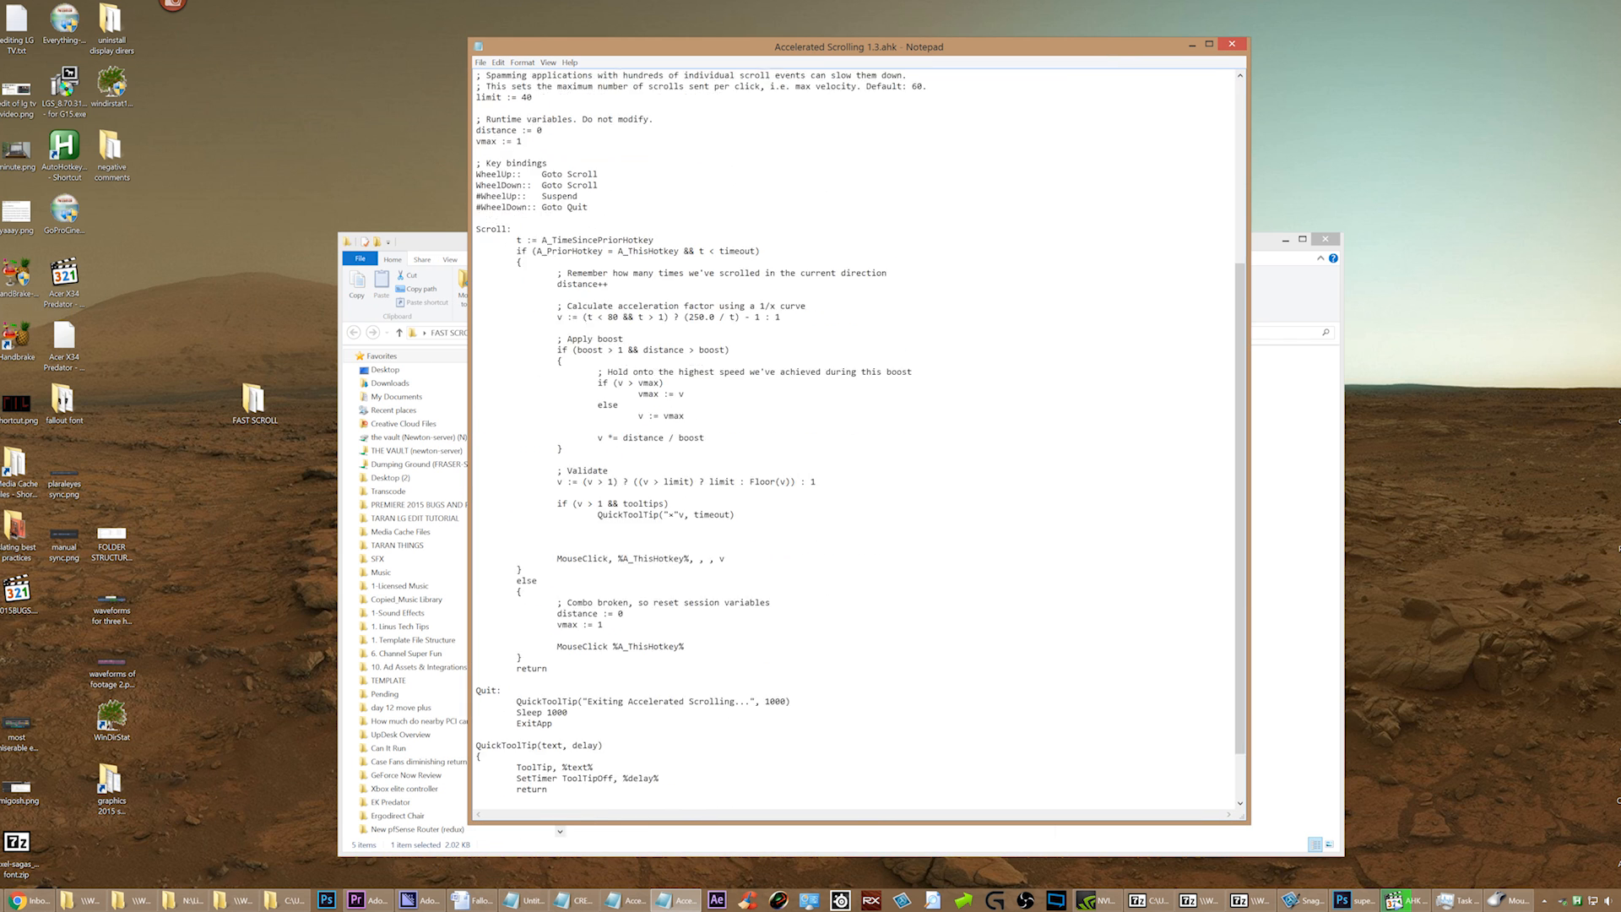
- Review the script's timeout 600, boost 60 and limit 40 settings with their comments
{"action": "scroll", "scroll_direction": "up", "scroll_amount": 3}
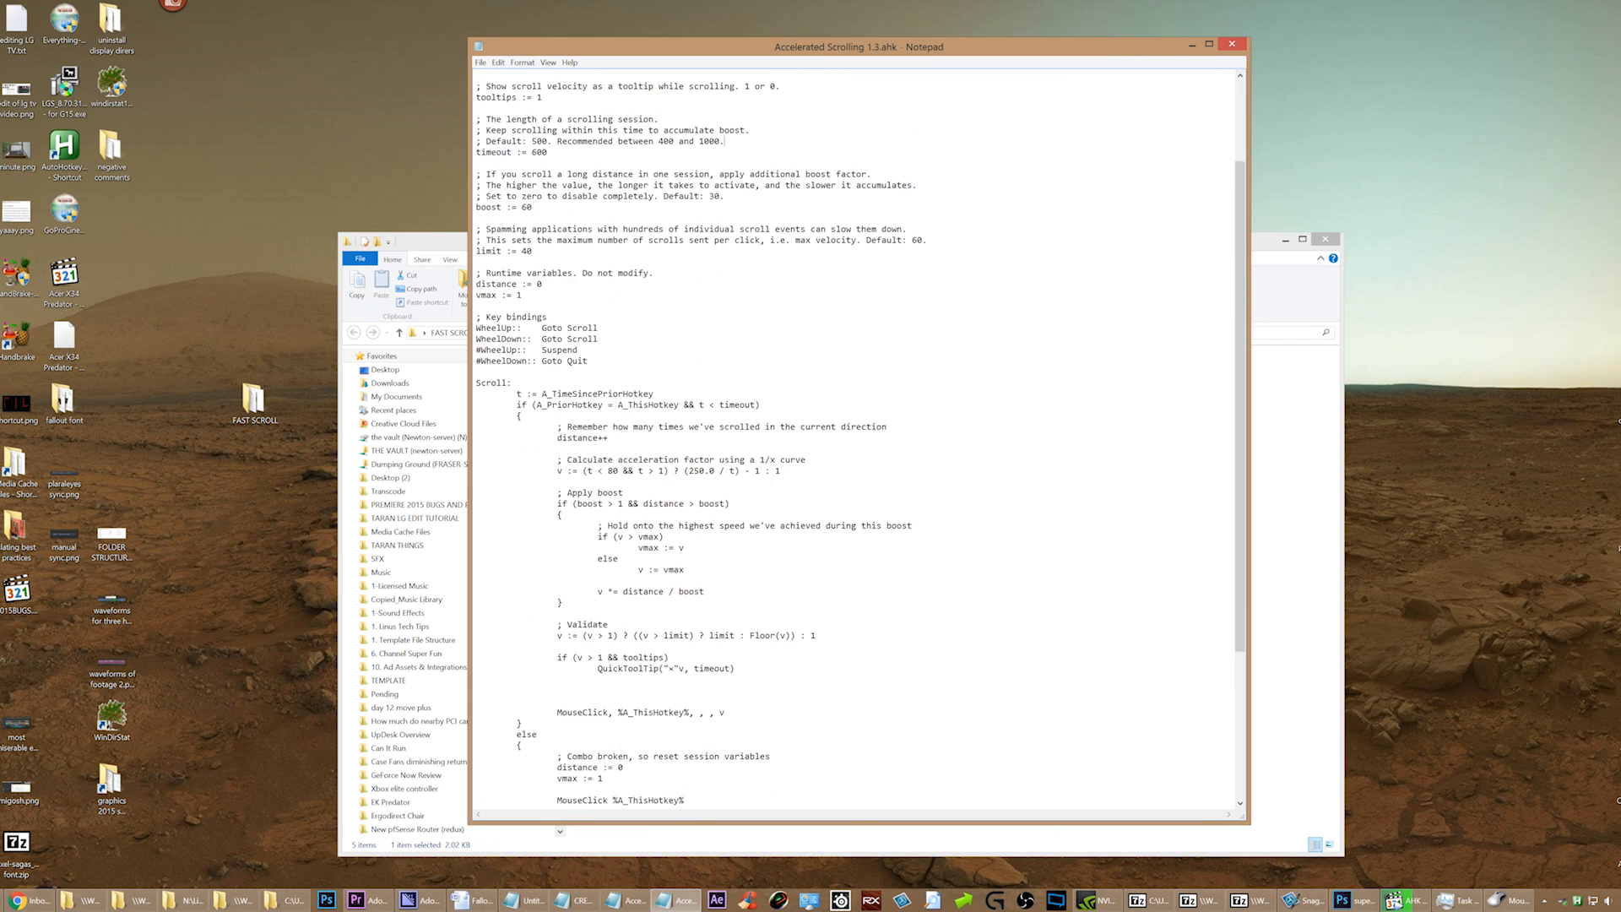
{"action": "scroll", "scroll_direction": "up", "scroll_amount": 3}
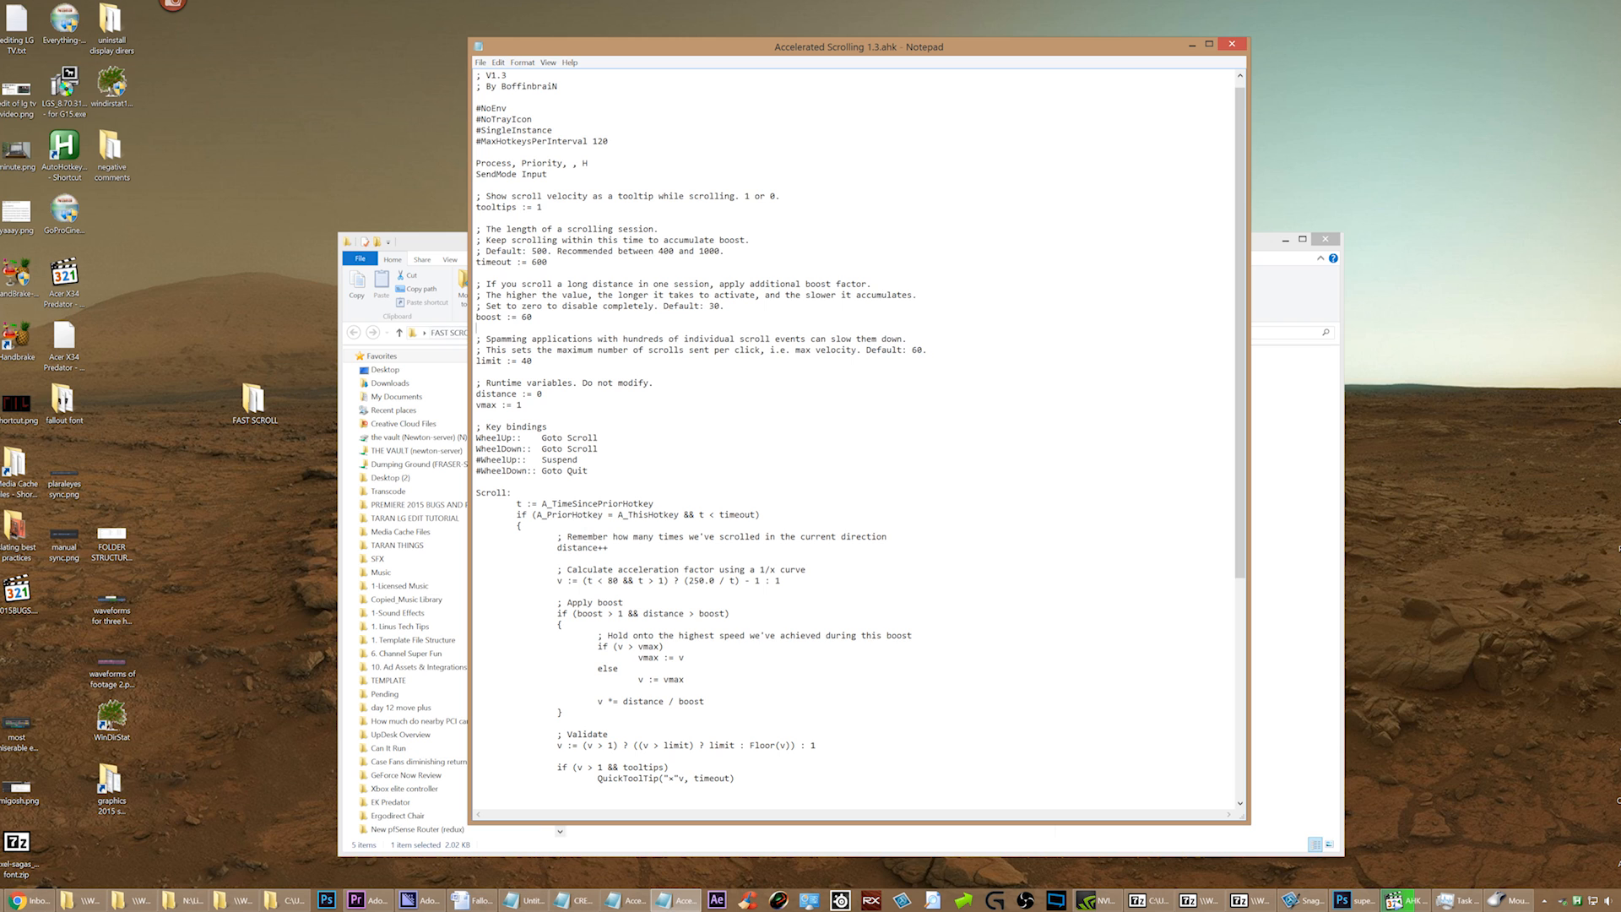
{"action": "double_click", "coordinate": [503, 361]}
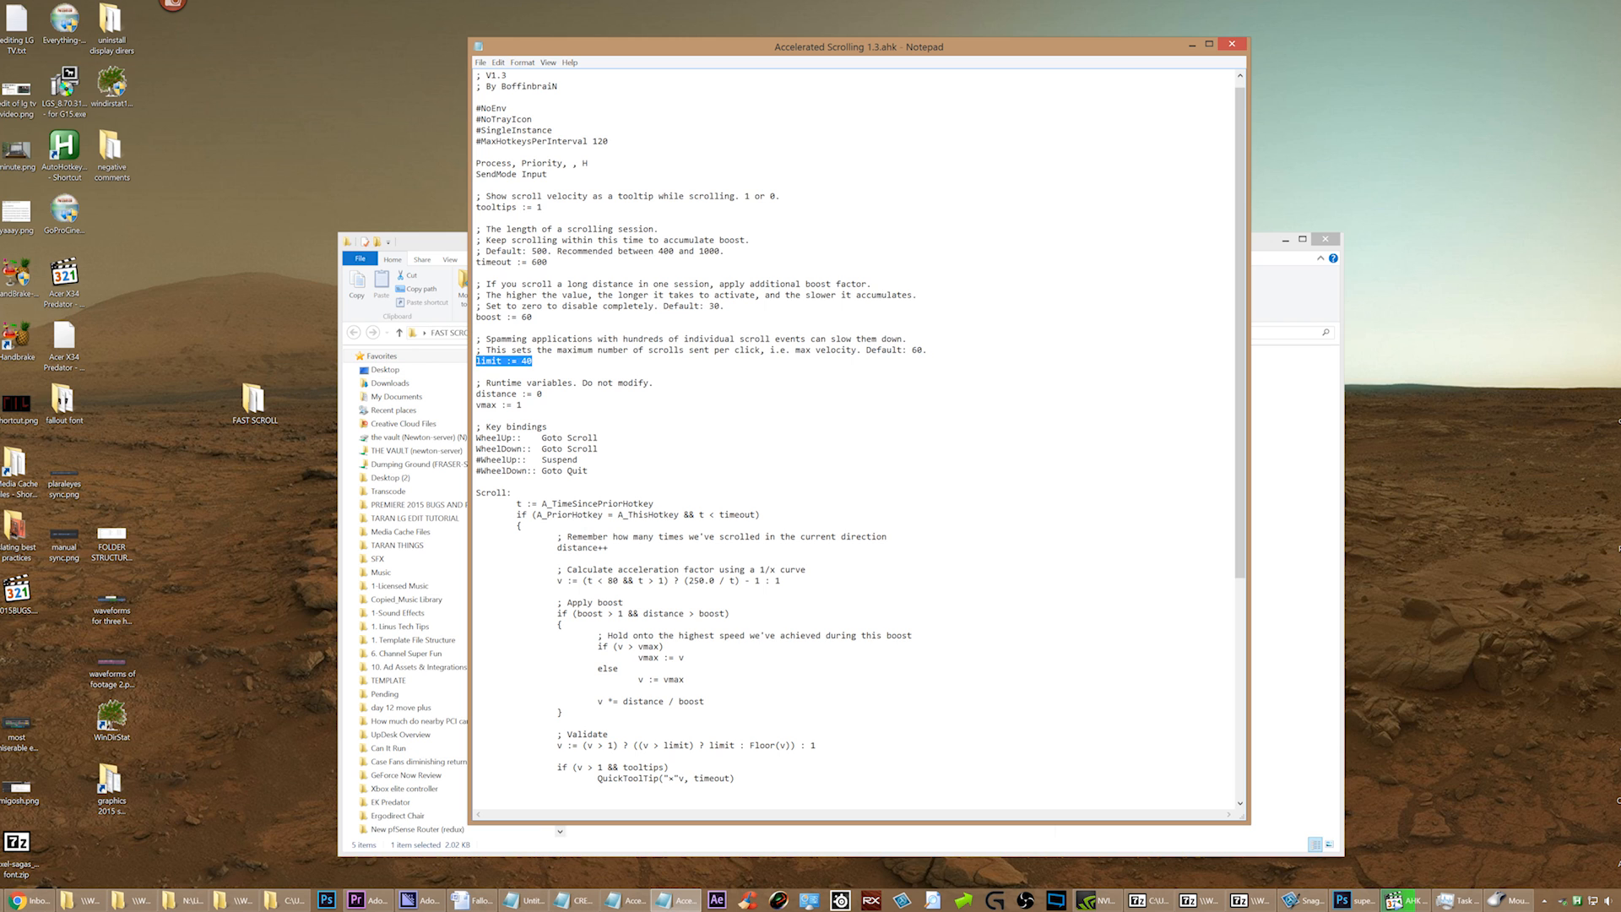
{"action": "left_click_drag", "start_coordinate": [504, 362], "coordinate": [497, 318]}
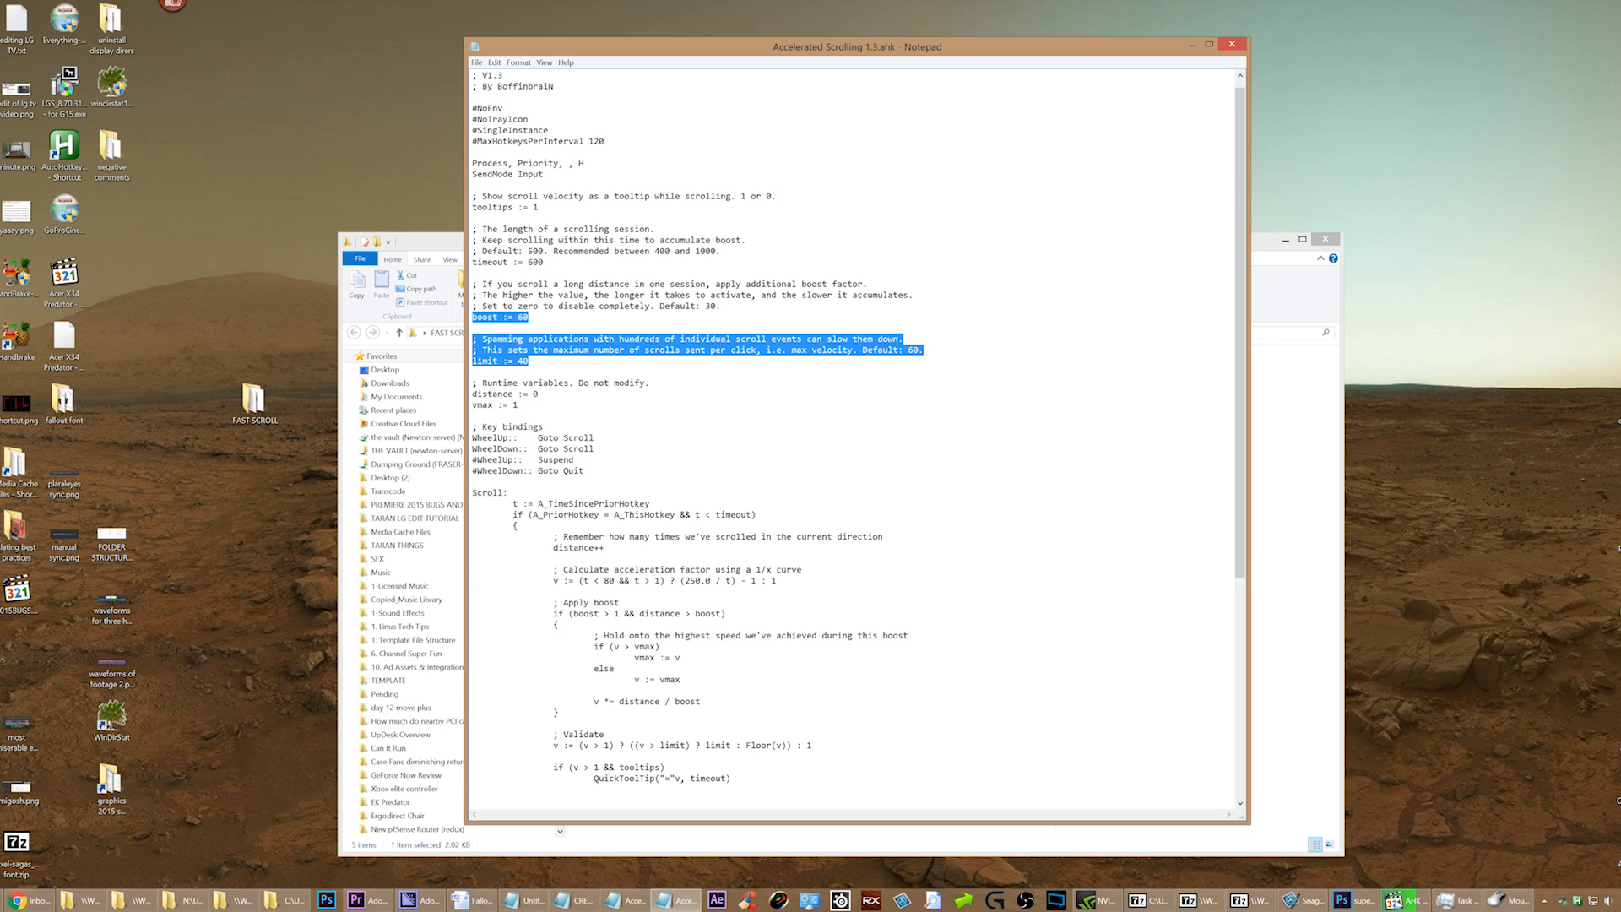
{"action": "scroll", "scroll_direction": "down", "scroll_amount": 3}
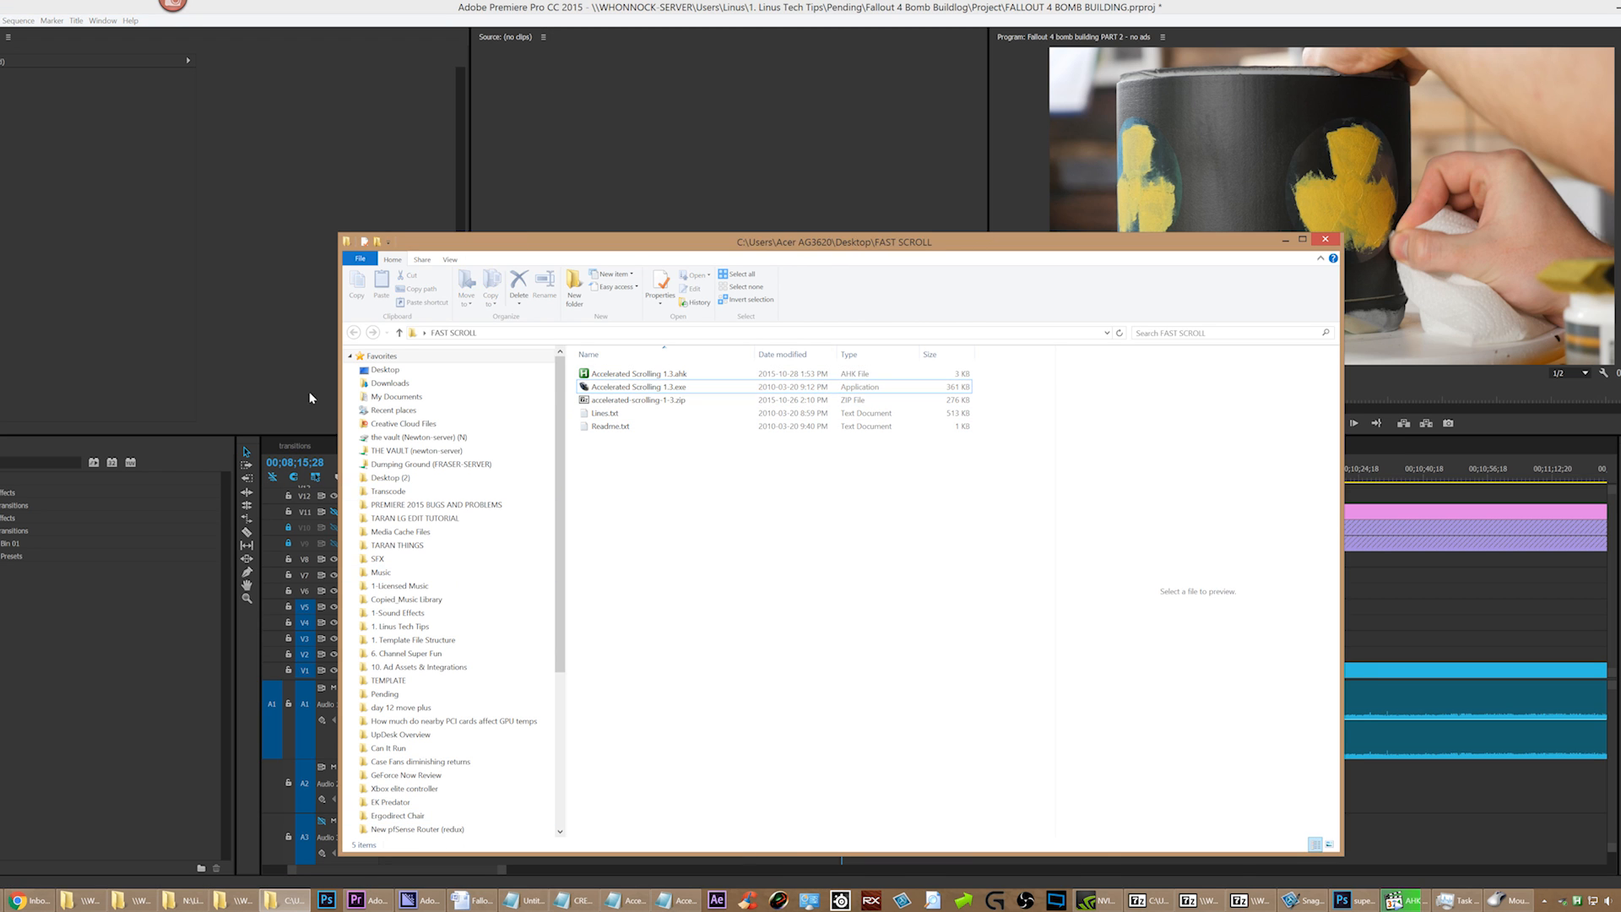
- Bring Premiere Pro to front and fast-scroll through the ss5 working timeline
{"action": "left_click", "coordinate": [1324, 238]}
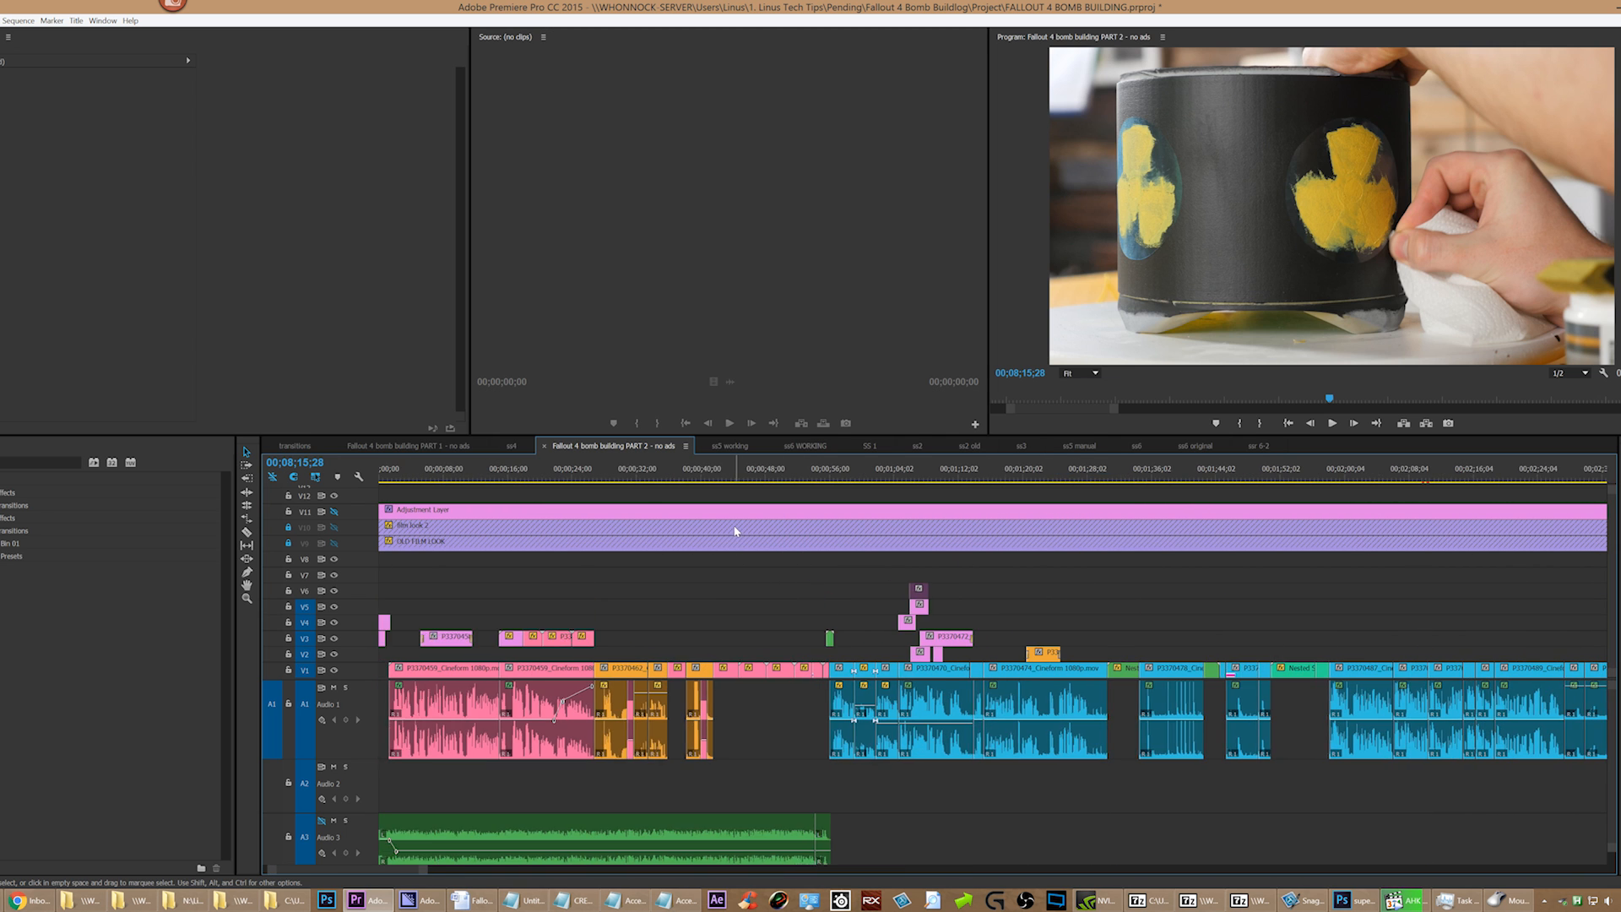
{"action": "left_click", "coordinate": [730, 445]}
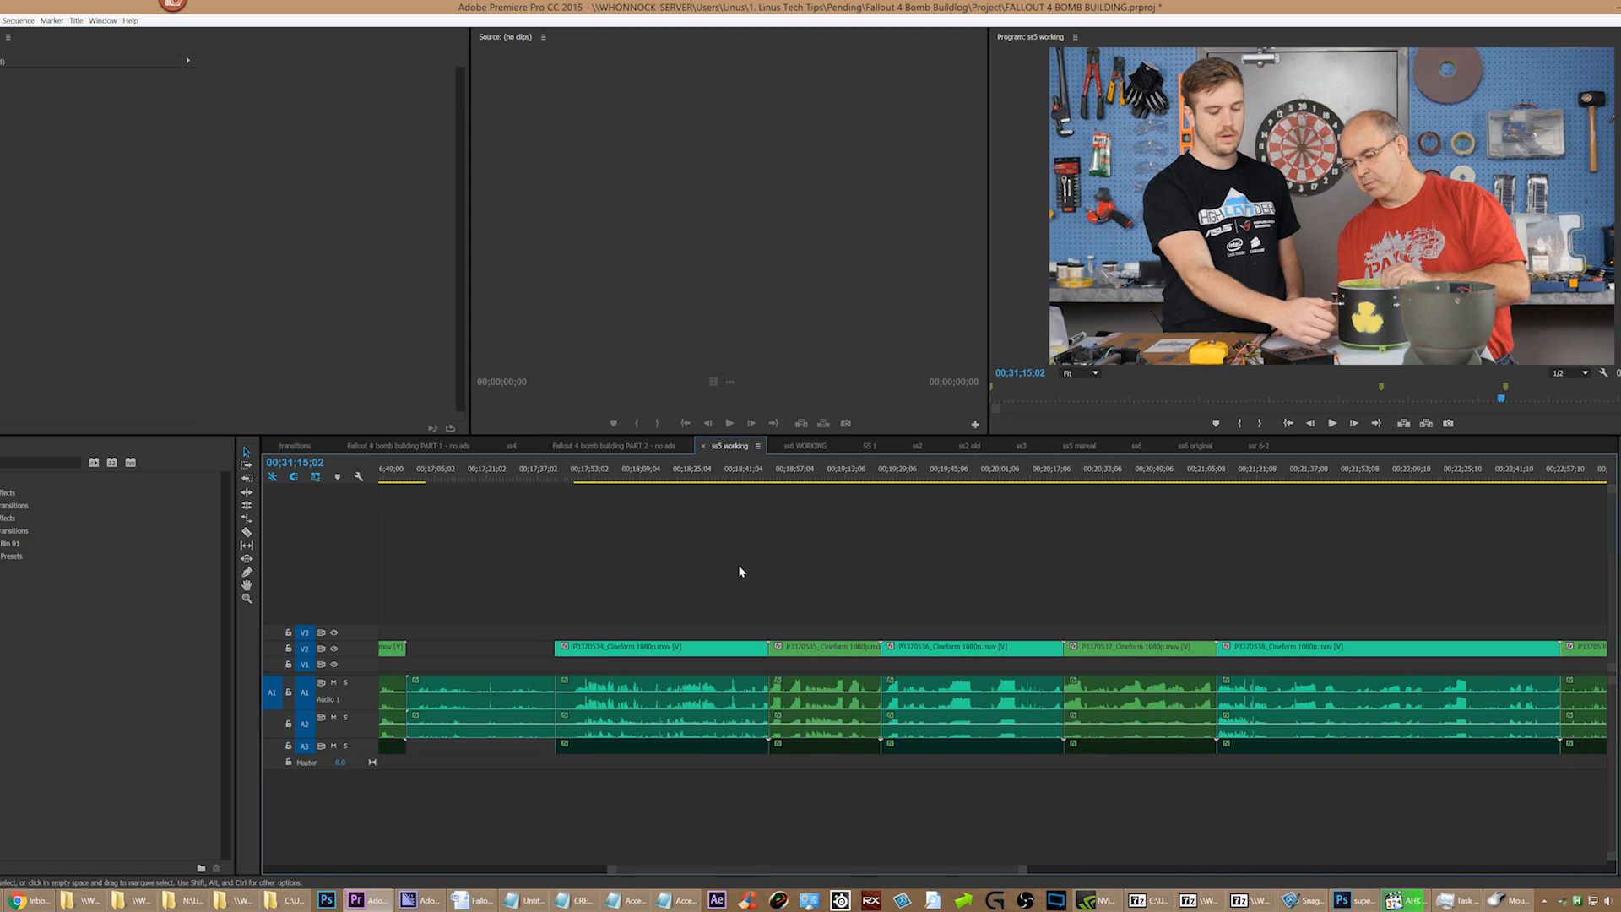
{"action": "scroll", "scroll_direction": "right", "scroll_amount": 3}
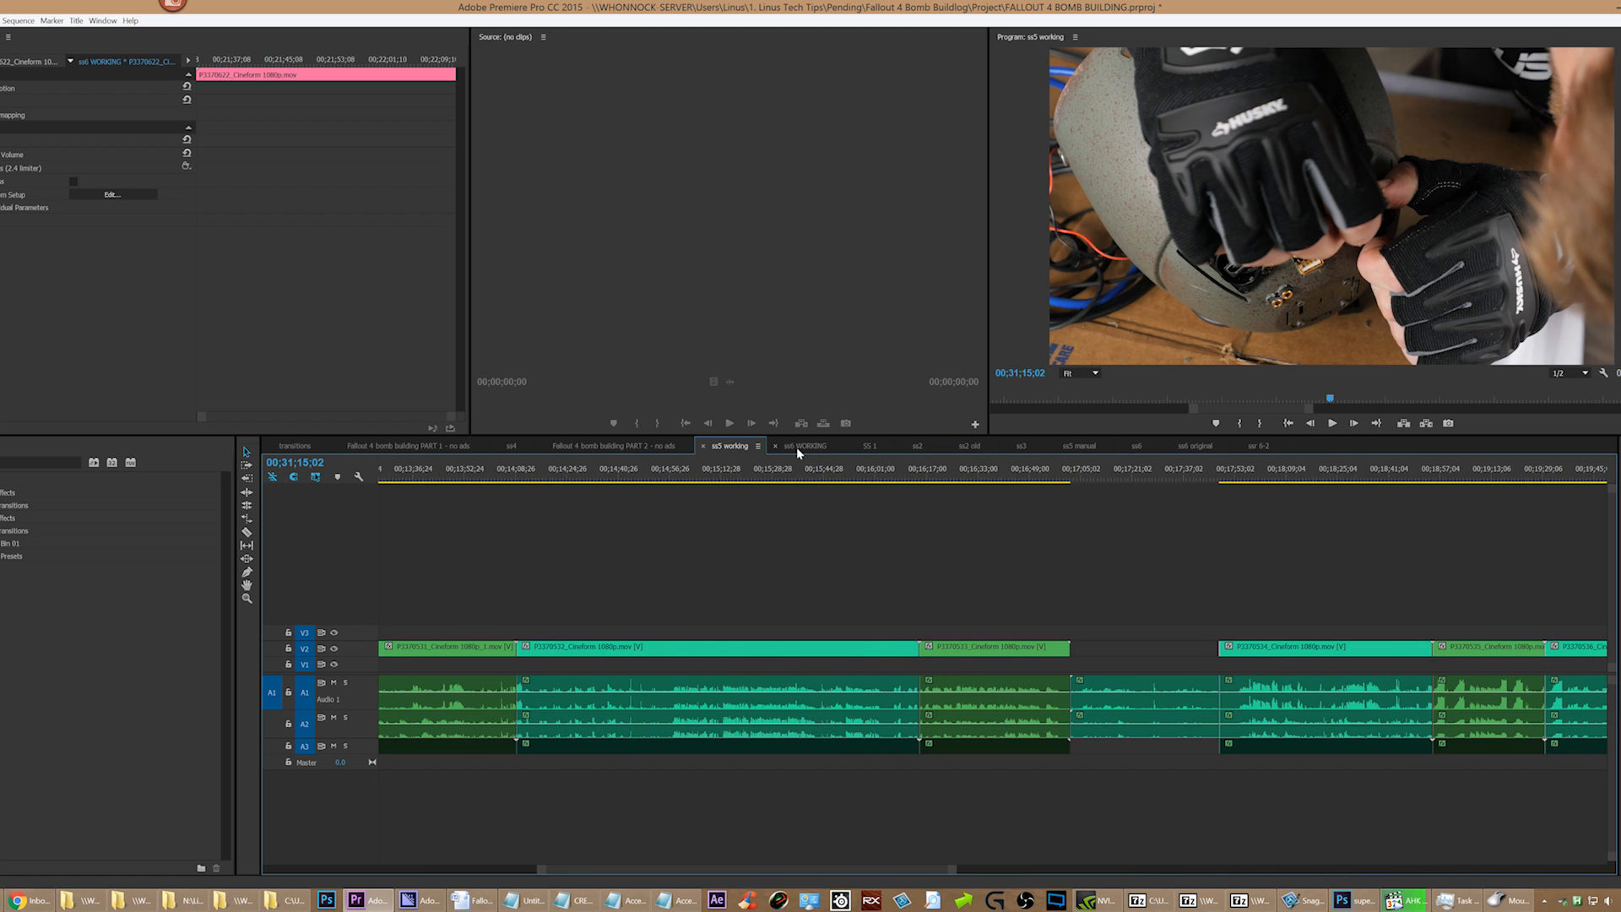
- Scroll further through the sequences and switch to the ss6 WORKING sequence
{"action": "left_click", "coordinate": [807, 445]}
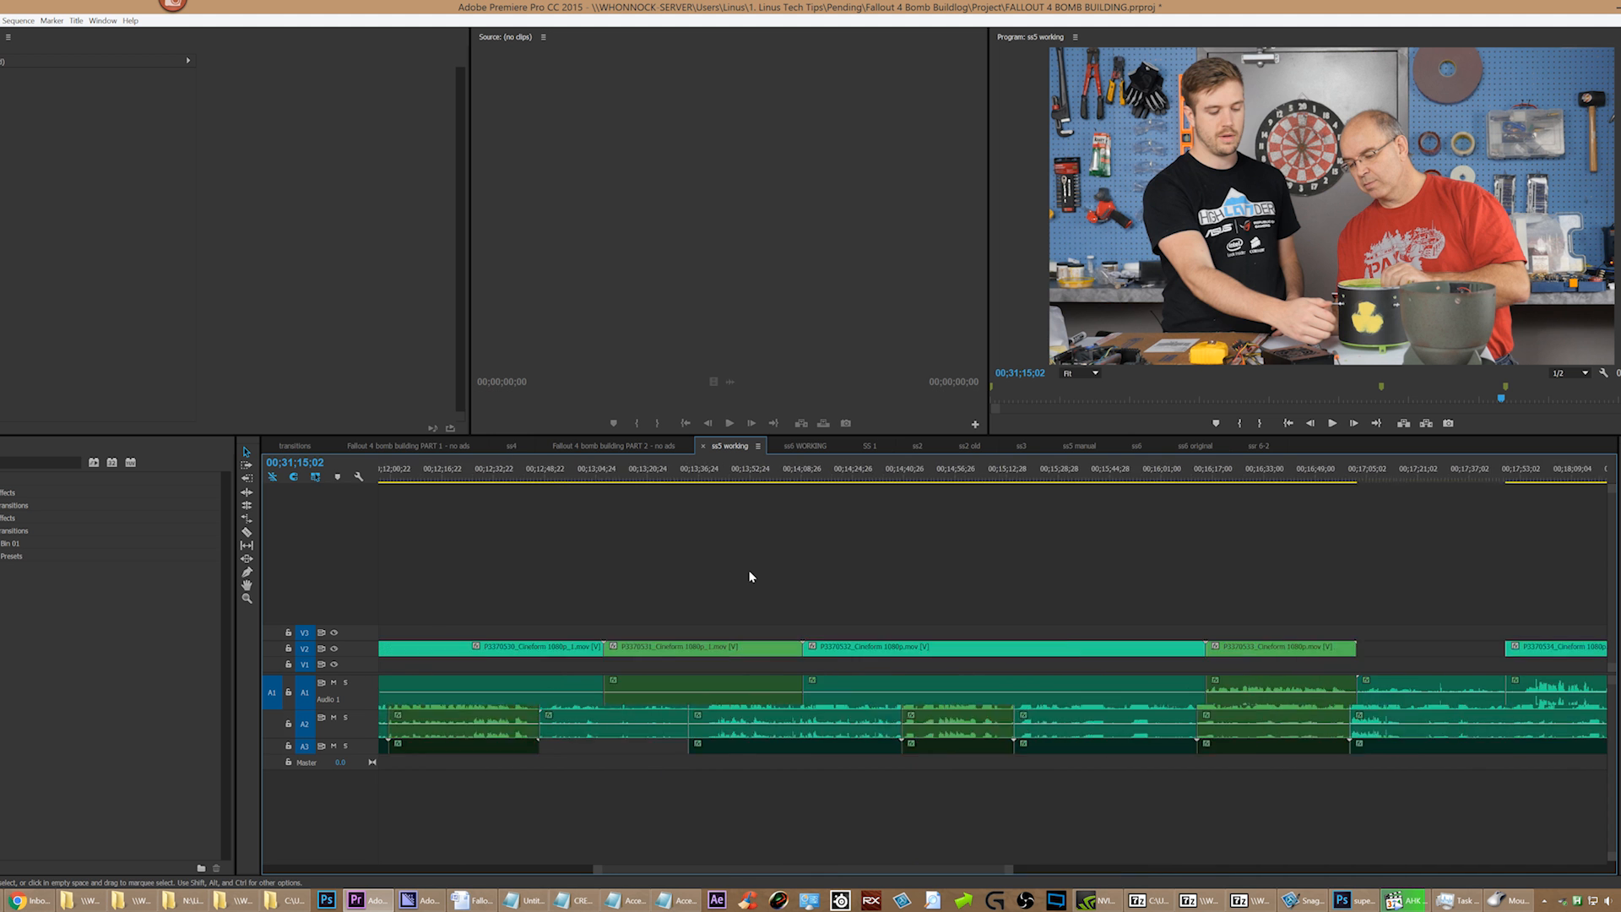
{"action": "scroll", "scroll_direction": "right", "scroll_amount": 3}
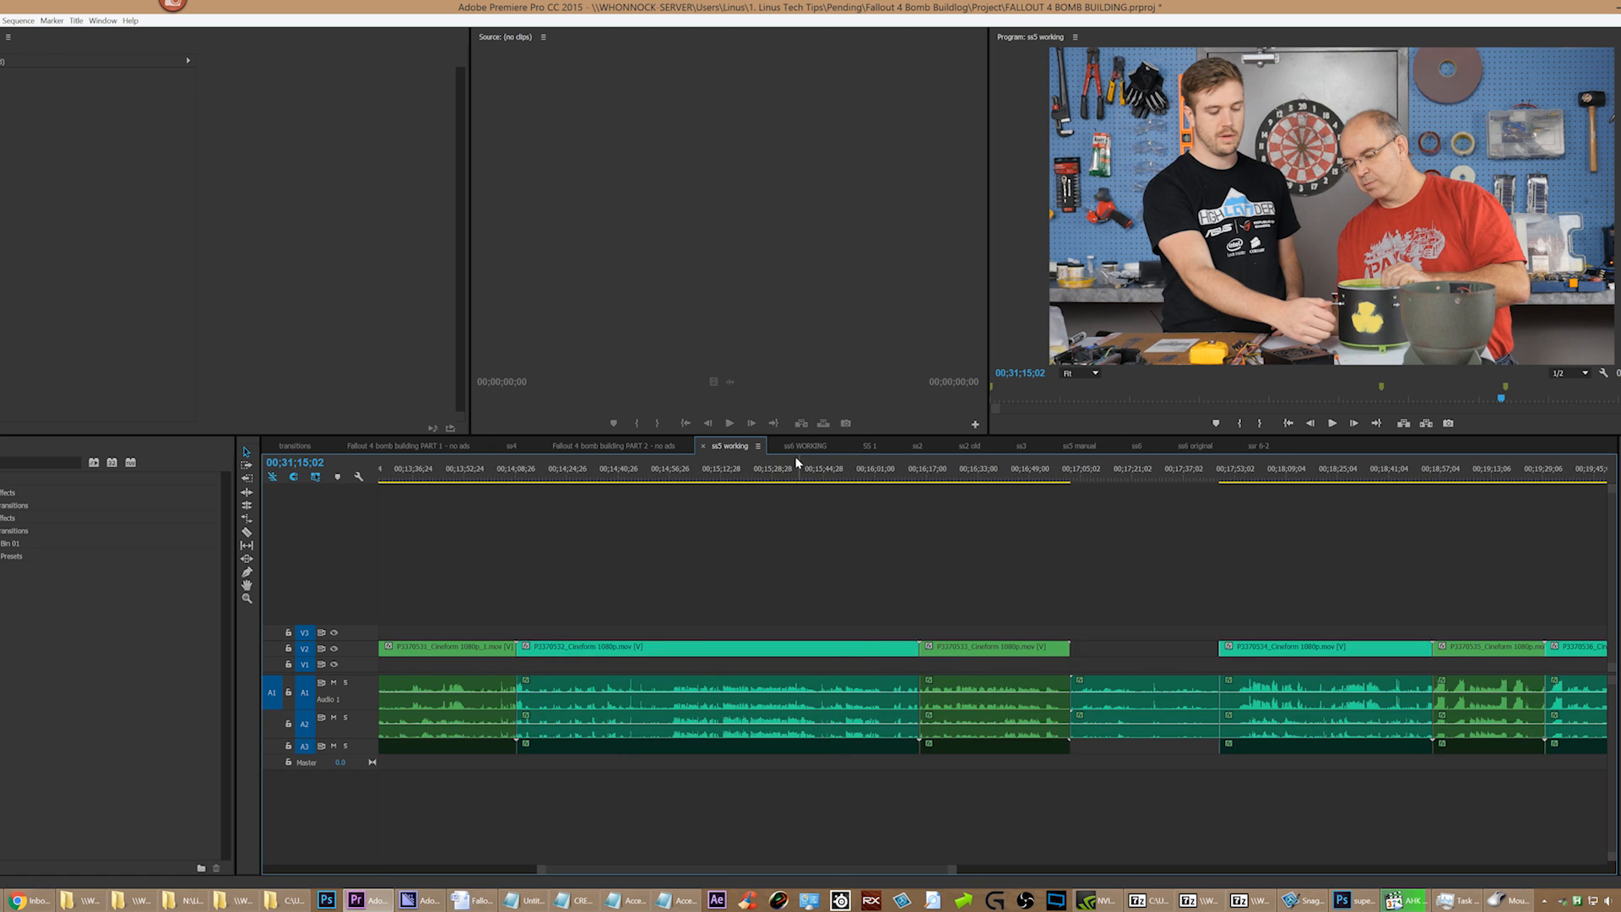
{"action": "left_click", "coordinate": [807, 444]}
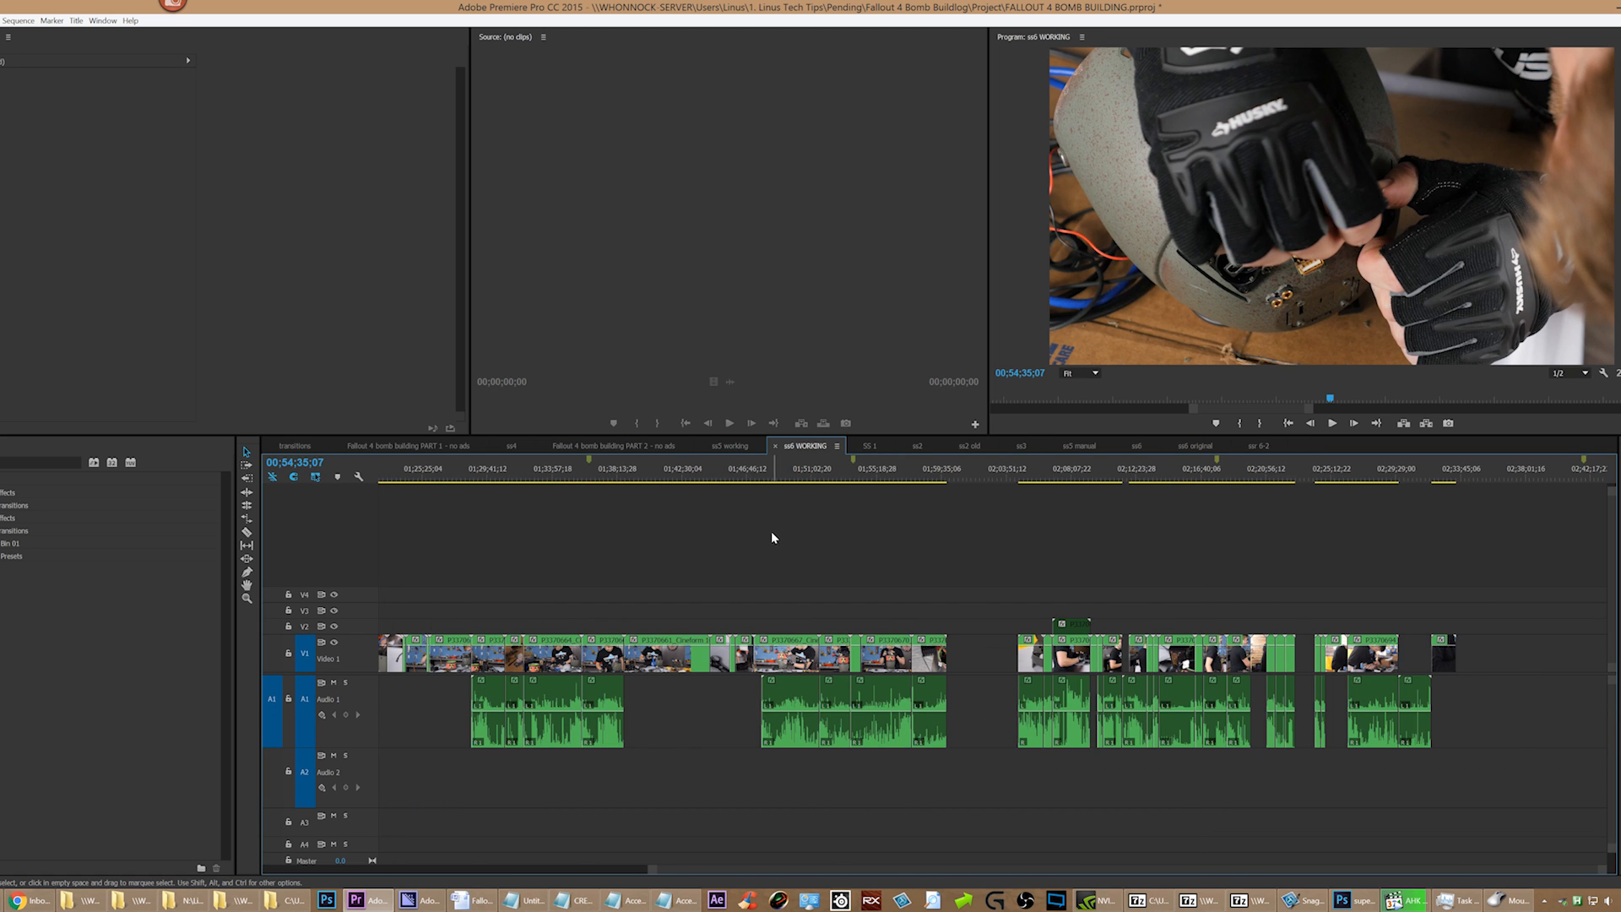